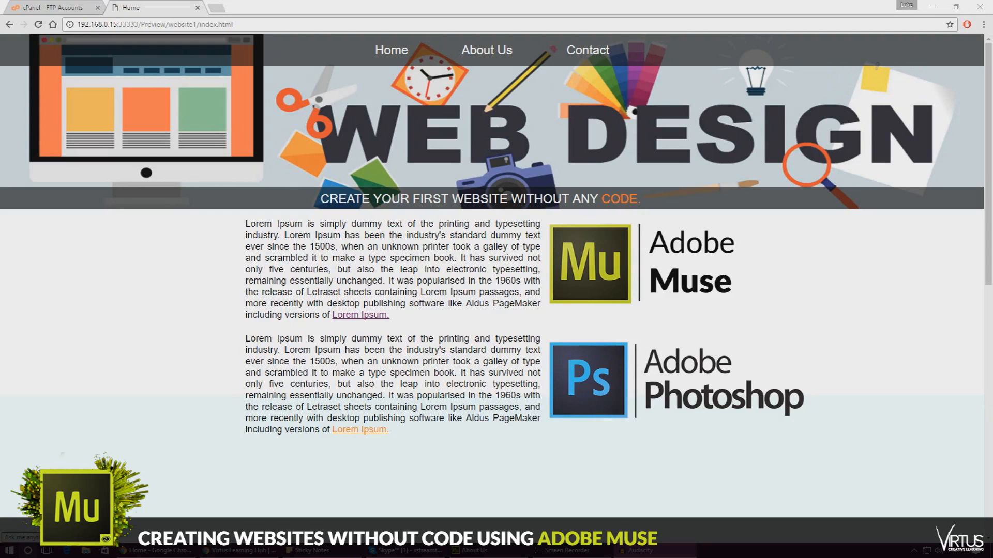
# - Browse the local site preview's About Us, Contact and Home pages
pyautogui.scroll(-3)
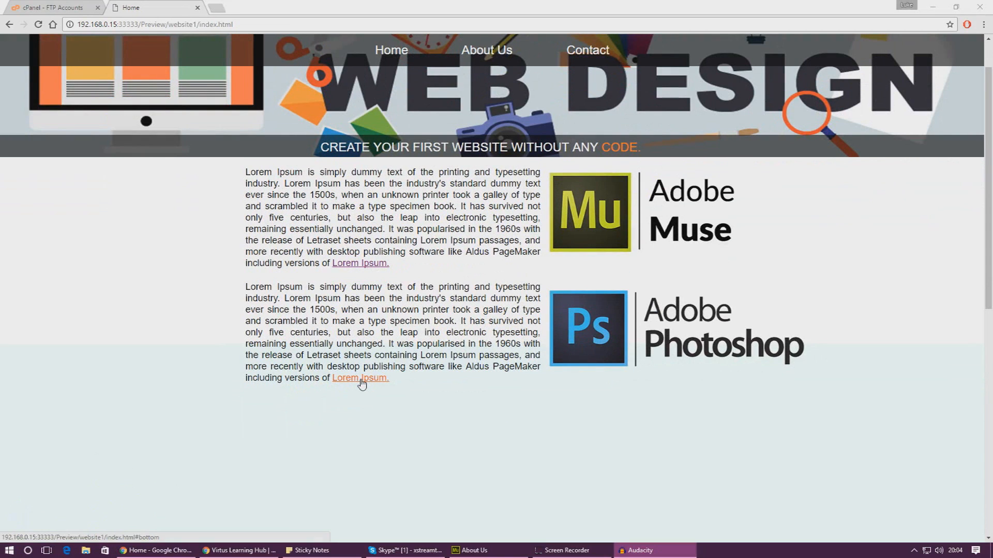
pyautogui.moveTo(372, 363)
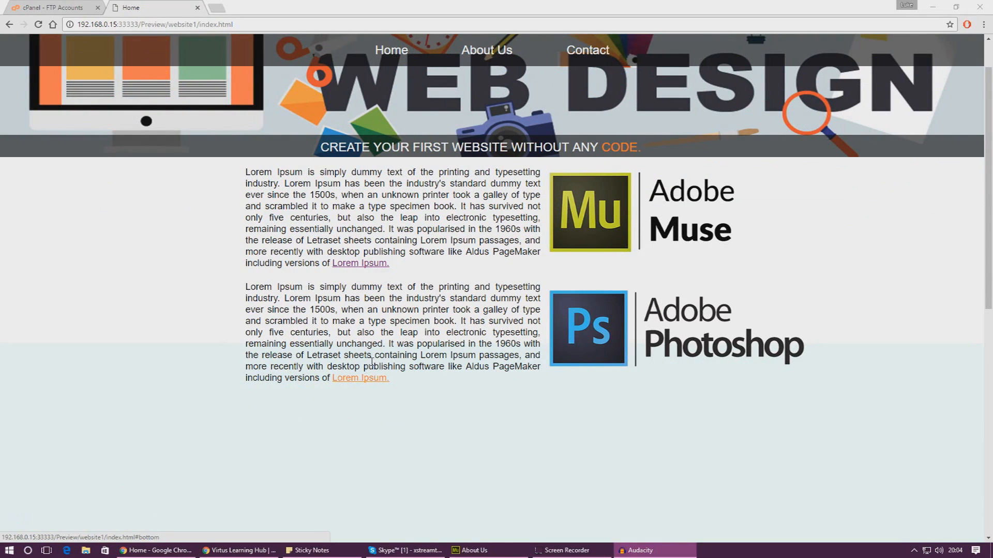
pyautogui.scroll(3)
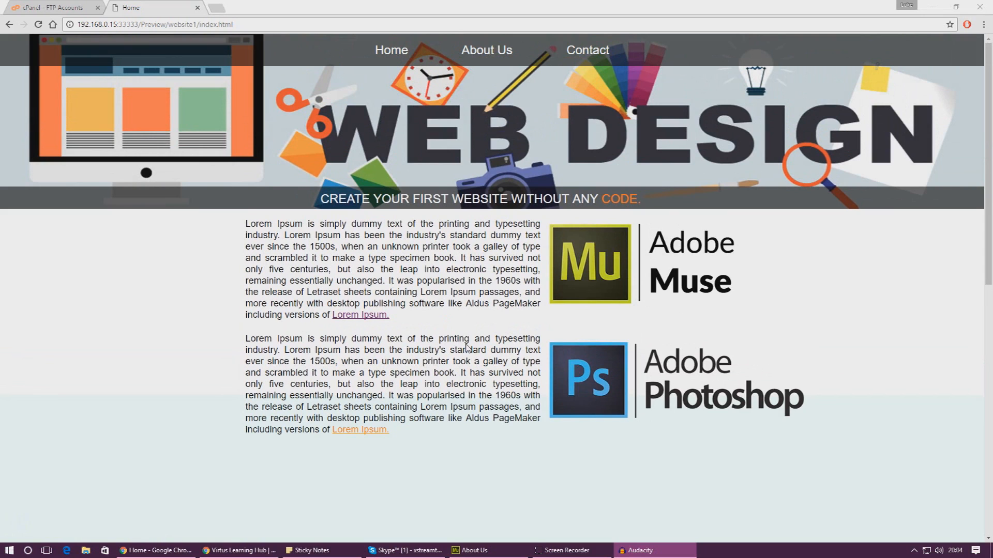
pyautogui.click(486, 50)
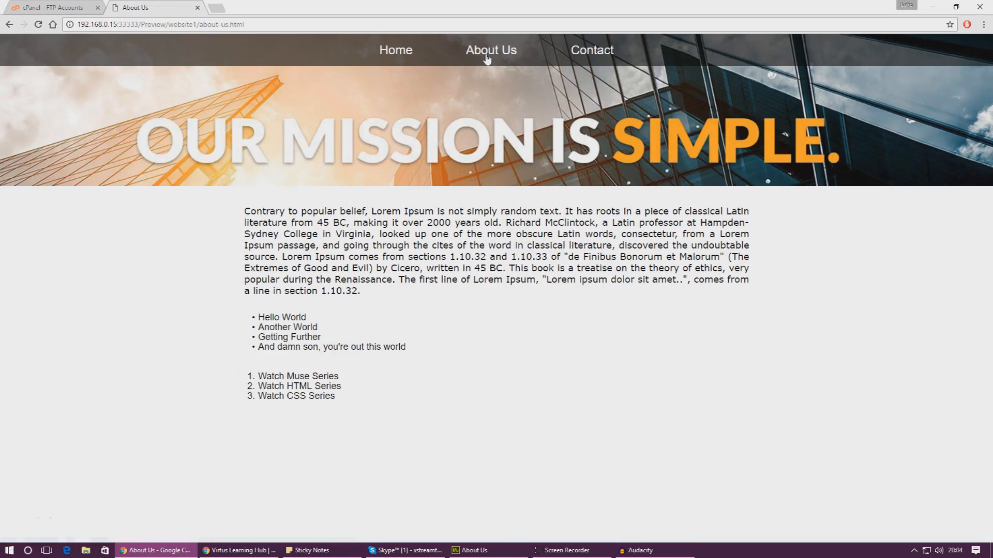
pyautogui.click(590, 50)
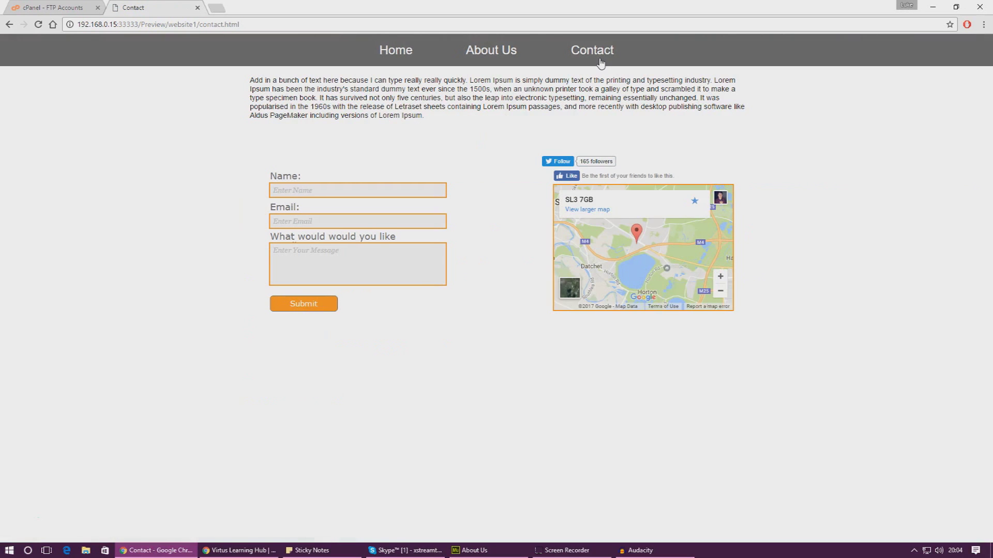
pyautogui.click(396, 50)
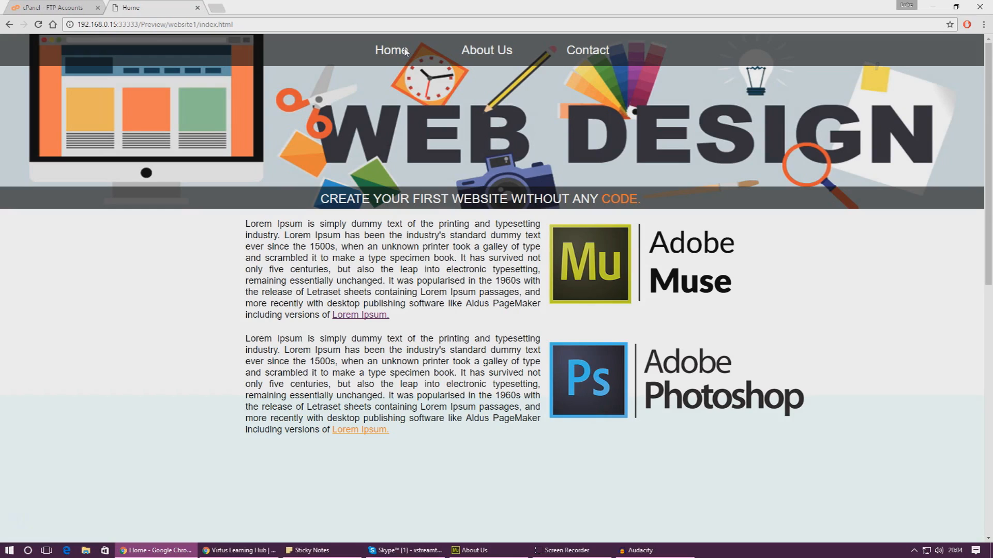
pyautogui.moveTo(419, 93)
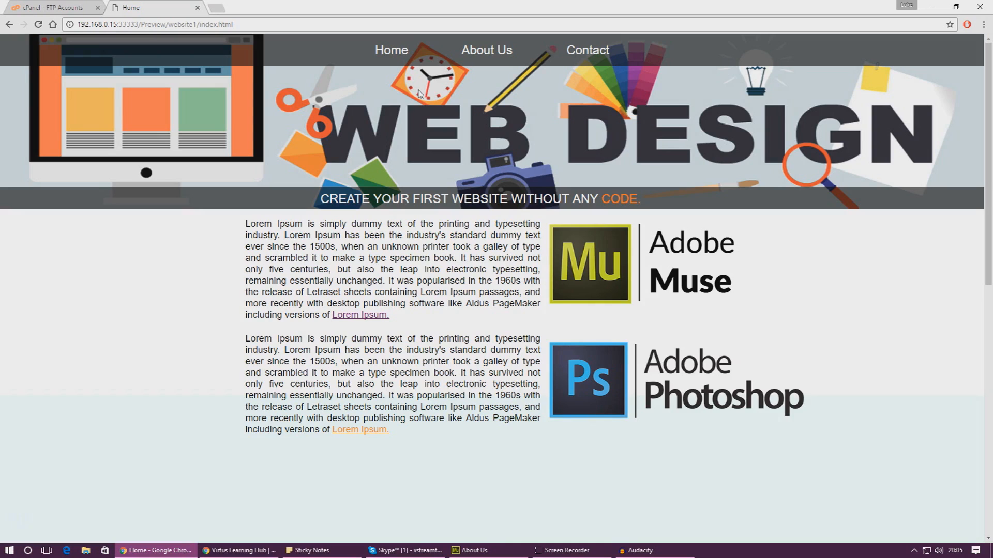
pyautogui.moveTo(272, 89)
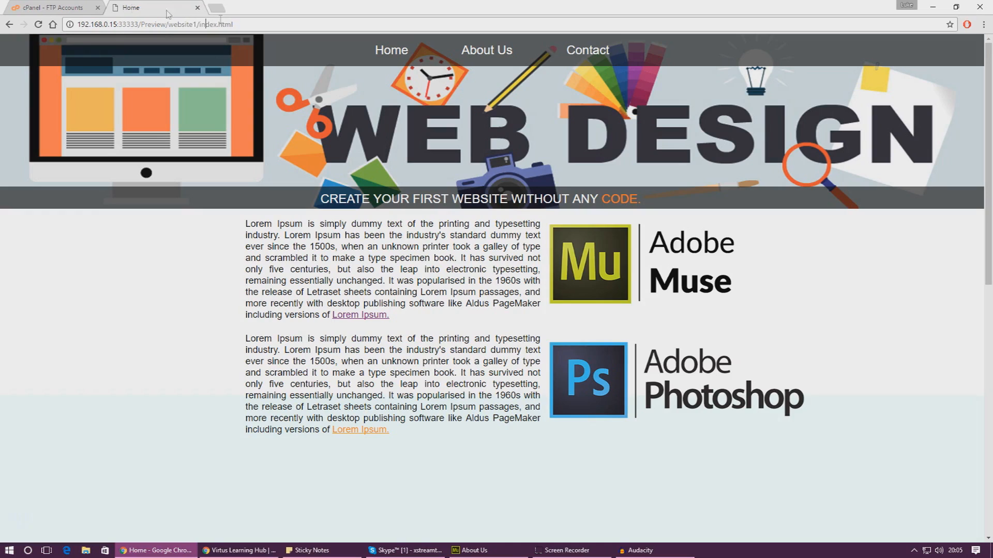
# - Bring the learning hub Chrome window forward, maximize it, and select the address bar
pyautogui.click(240, 550)
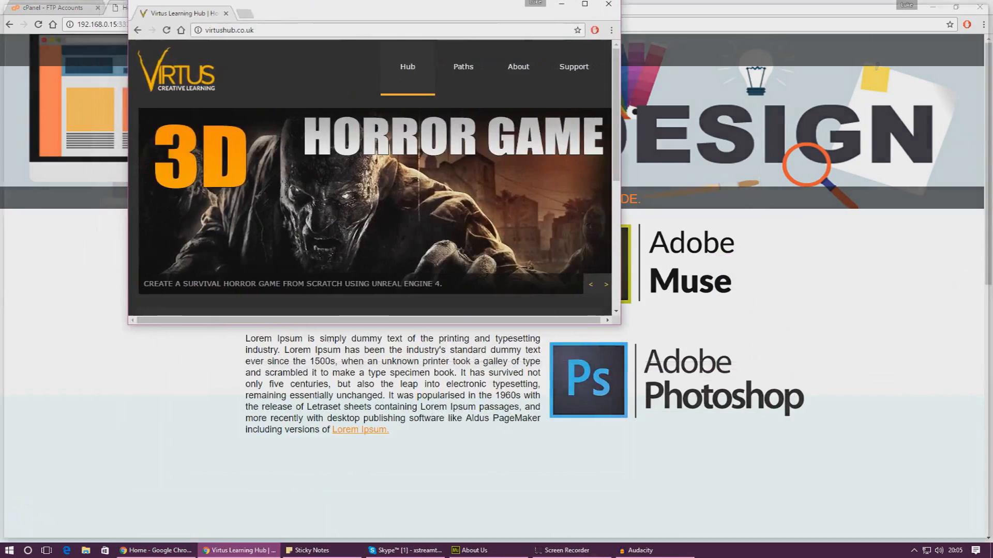
pyautogui.click(582, 5)
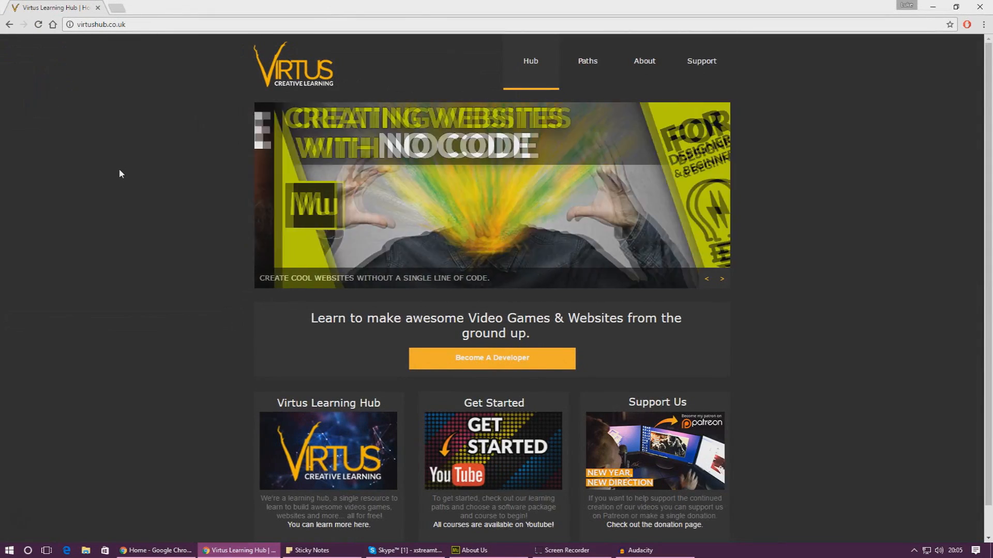
pyautogui.click(99, 25)
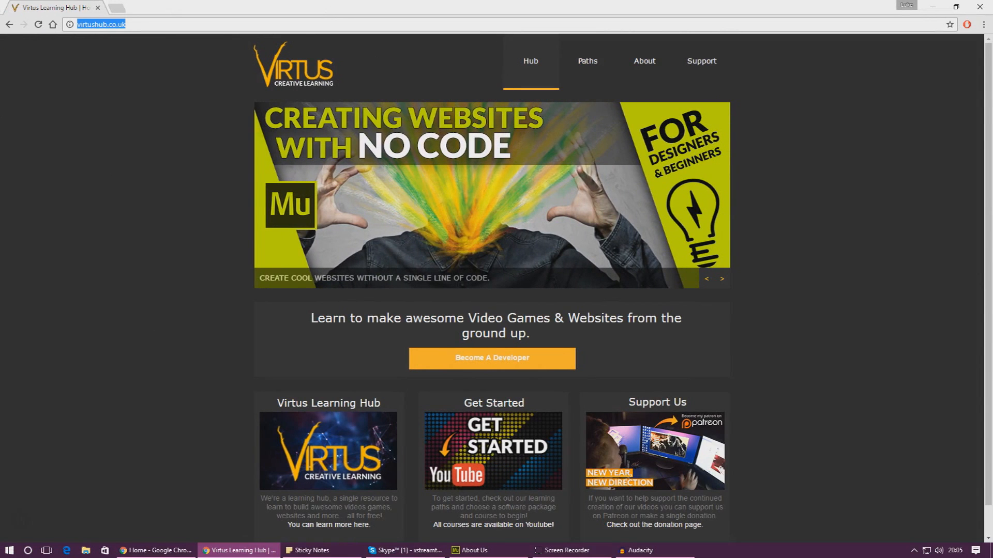
pyautogui.click(722, 279)
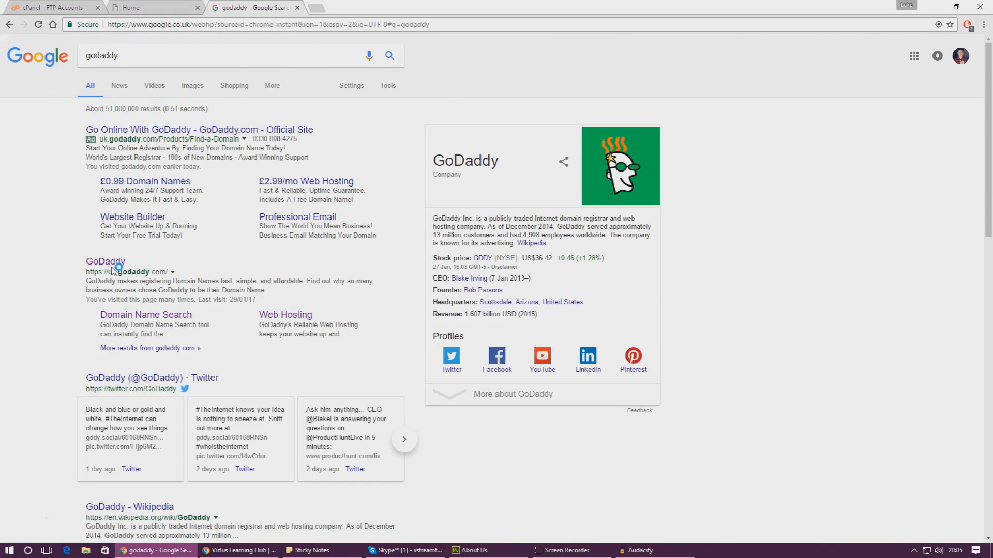
# - Open the official GoDaddy site from the results, switching between it and the local preview
pyautogui.click(105, 262)
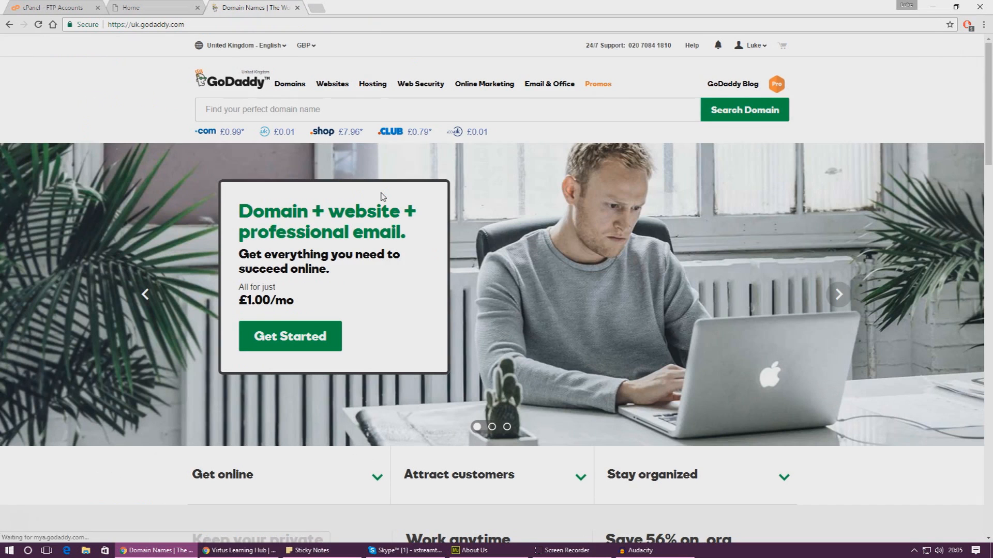
pyautogui.moveTo(372, 193)
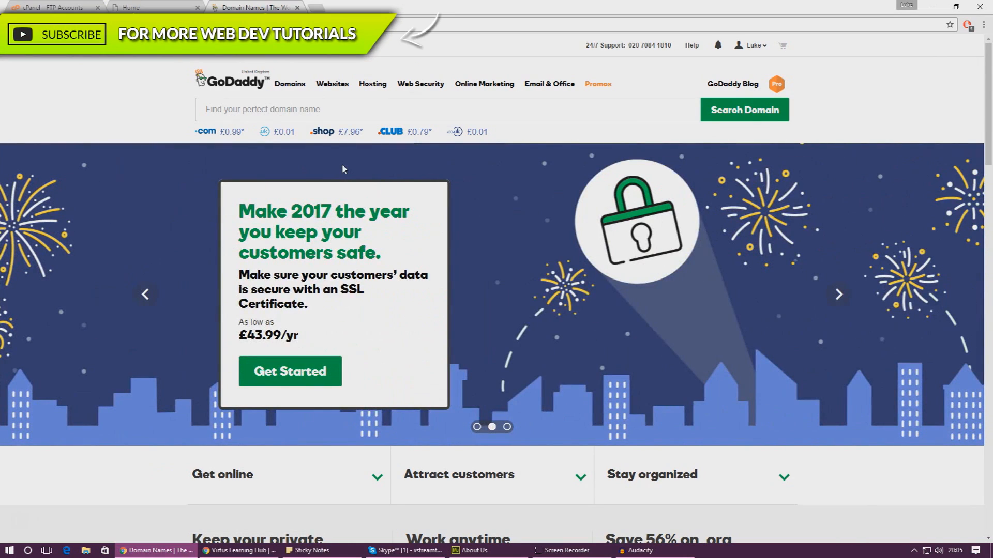
pyautogui.click(155, 7)
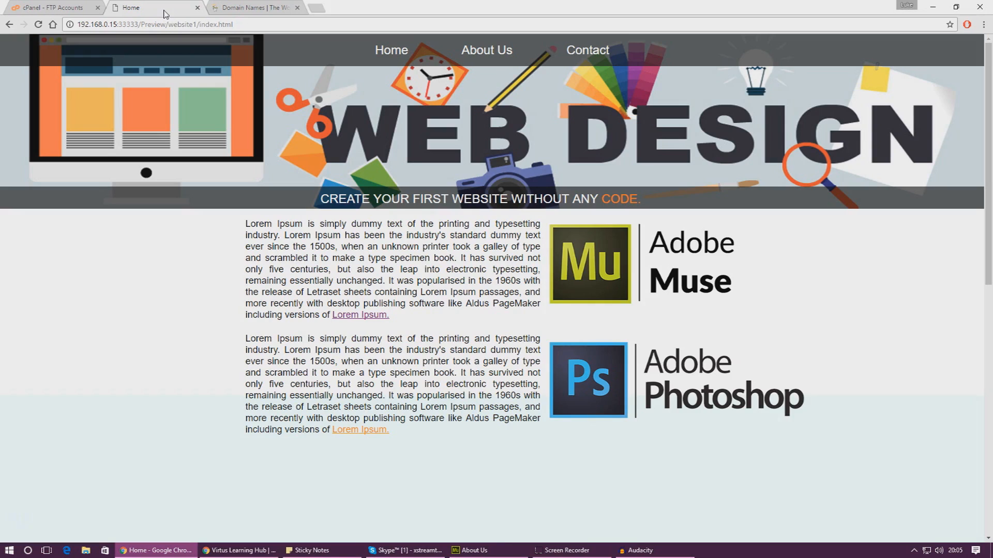
pyautogui.moveTo(452, 443)
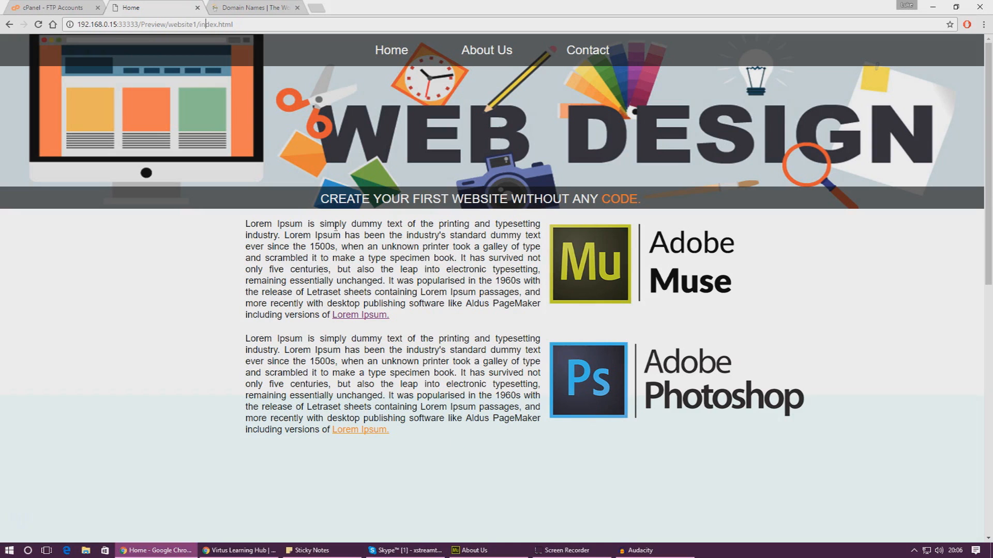
pyautogui.click(254, 8)
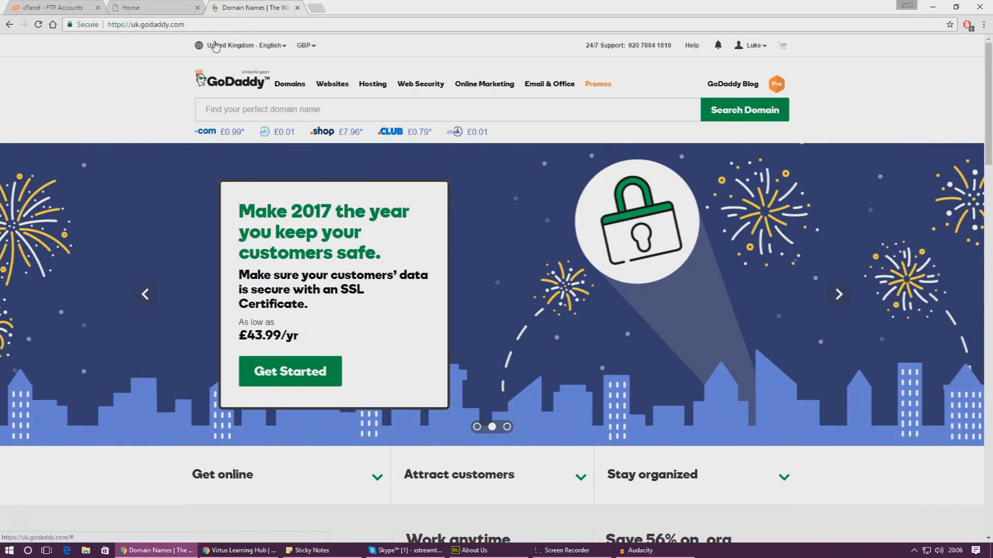
pyautogui.click(152, 7)
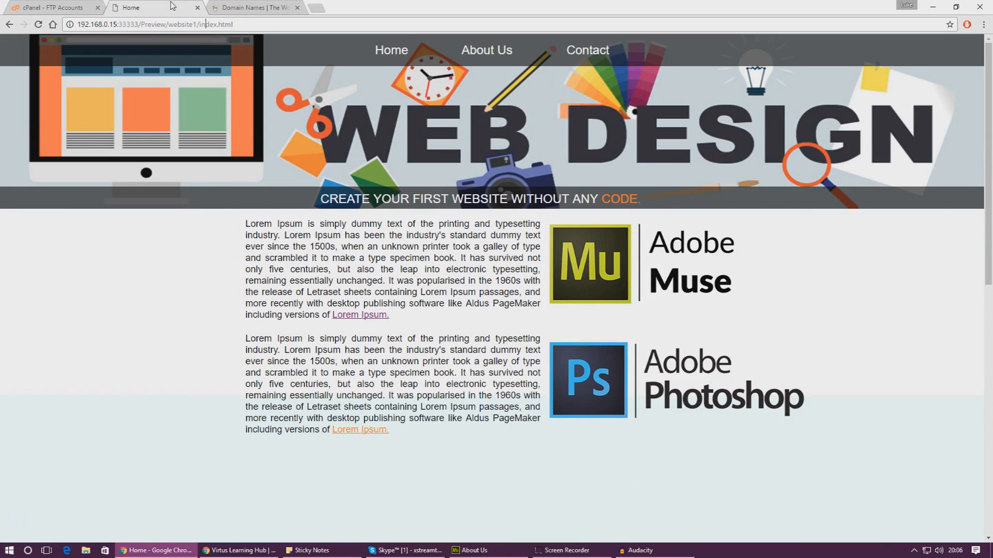
pyautogui.moveTo(373, 150)
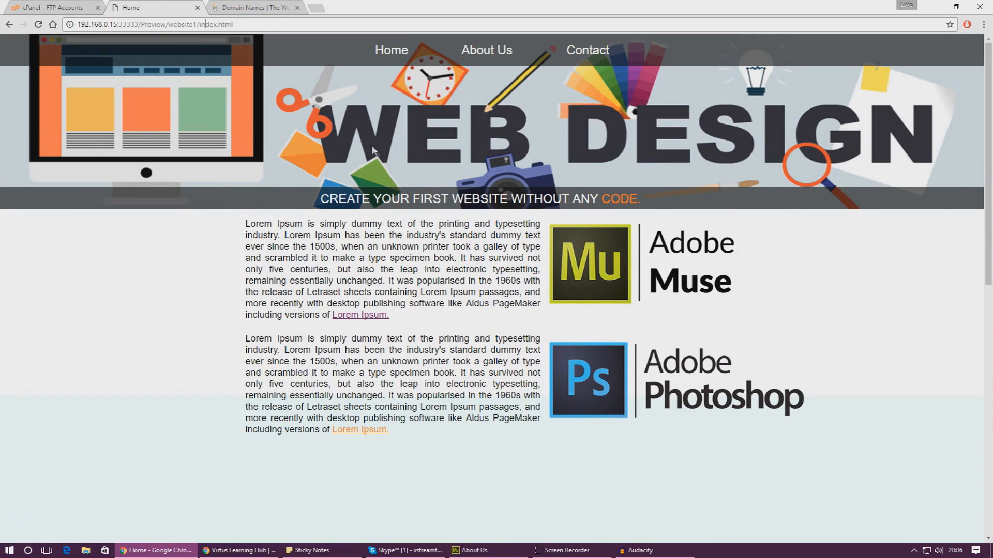
pyautogui.click(253, 7)
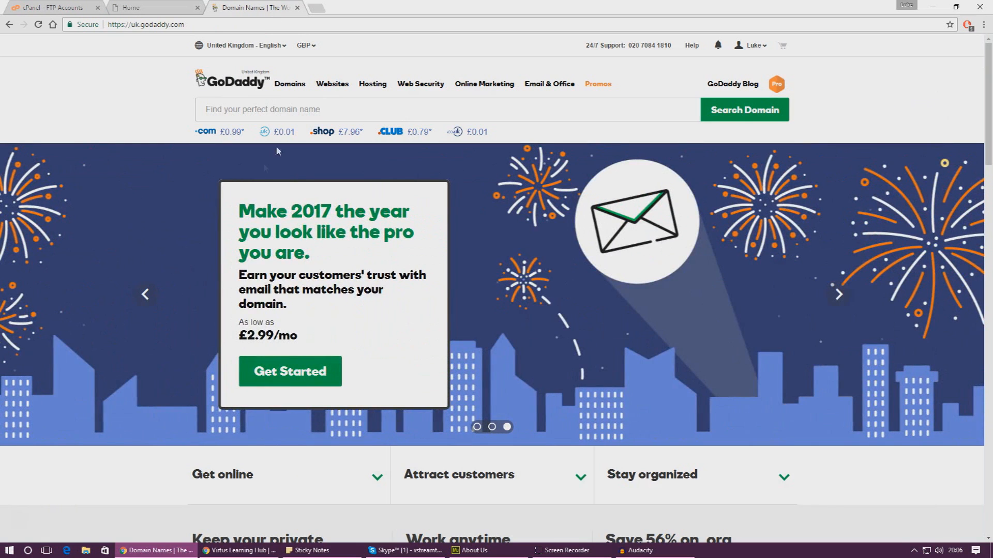
pyautogui.moveTo(329, 550)
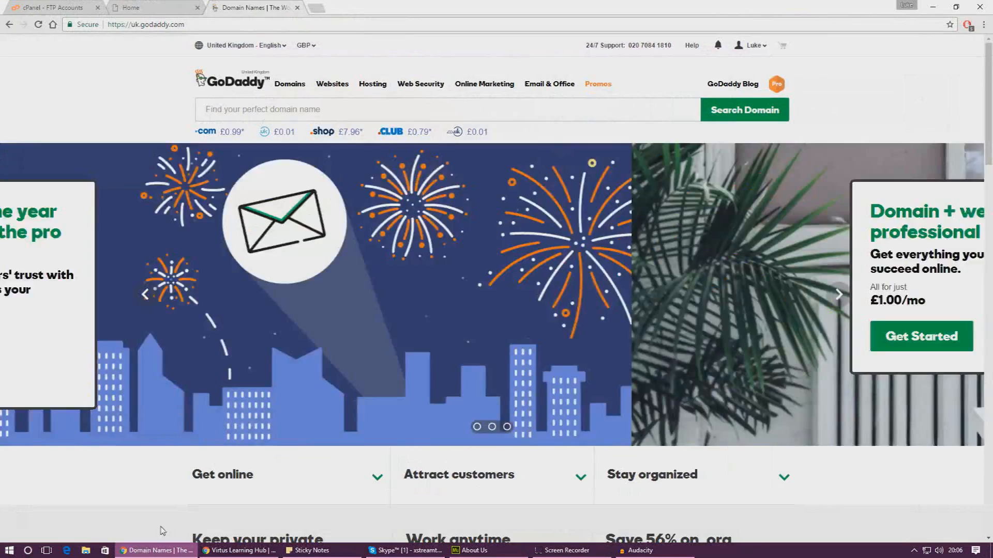
pyautogui.click(751, 45)
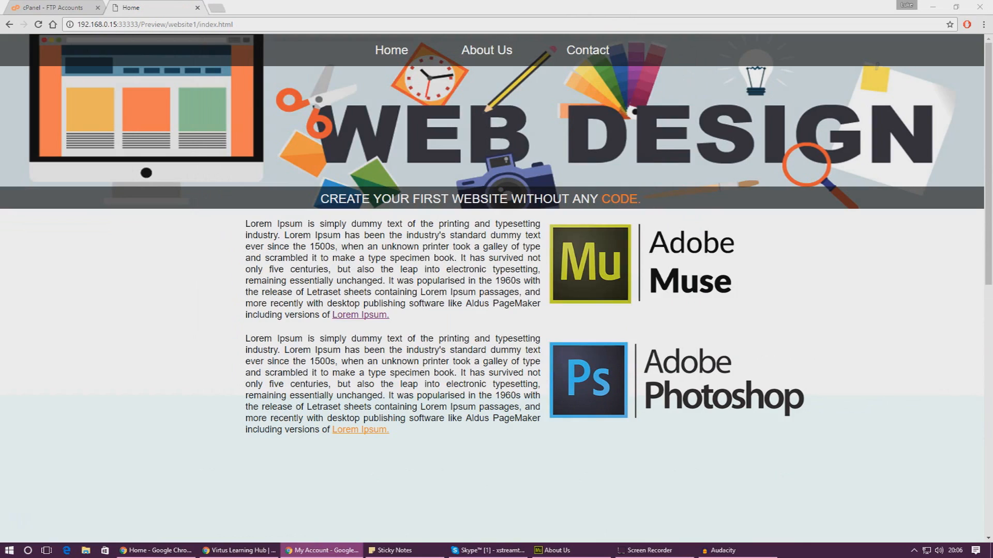
pyautogui.moveTo(925, 197)
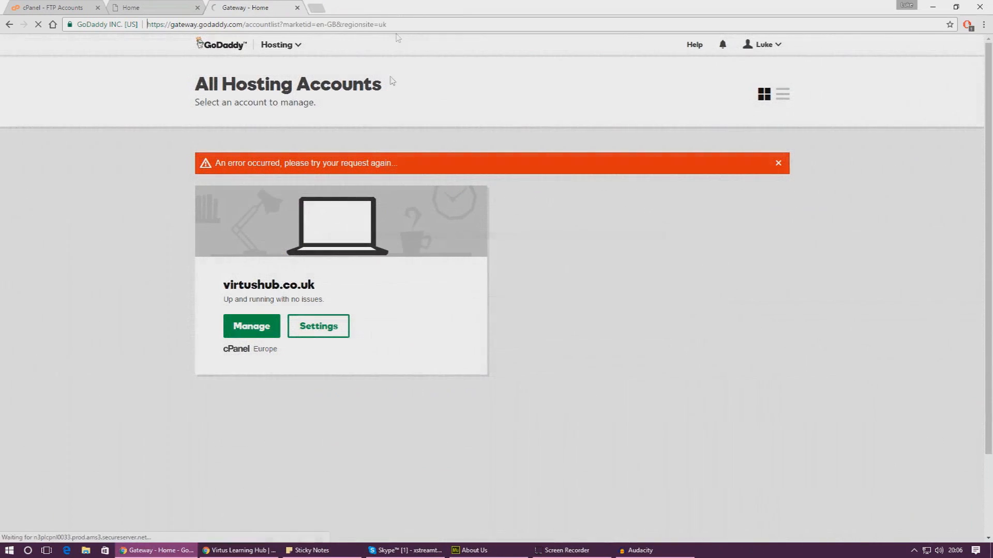
# - Manage the virtushub.co.uk hosting and go to FTP Accounts, ready to enter a login
pyautogui.click(252, 327)
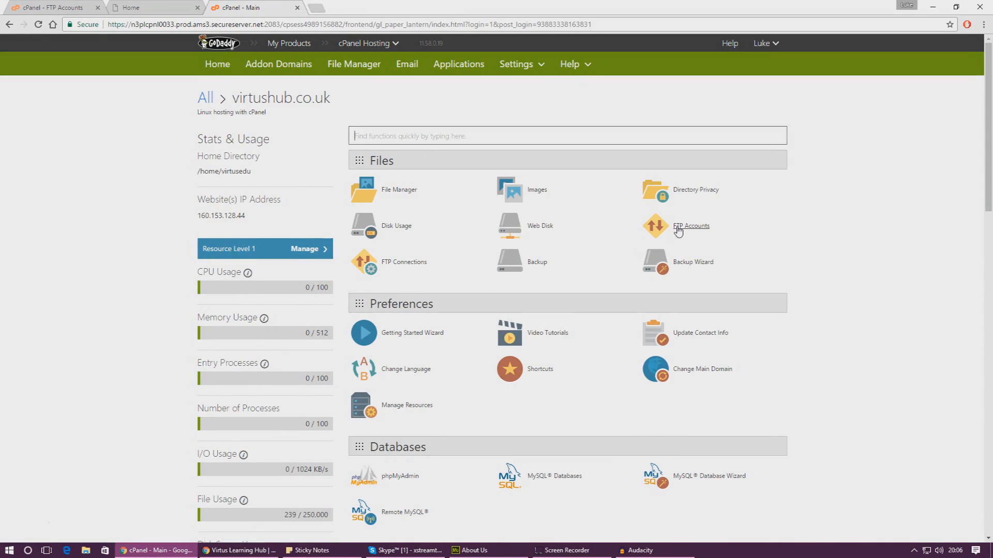
pyautogui.click(691, 225)
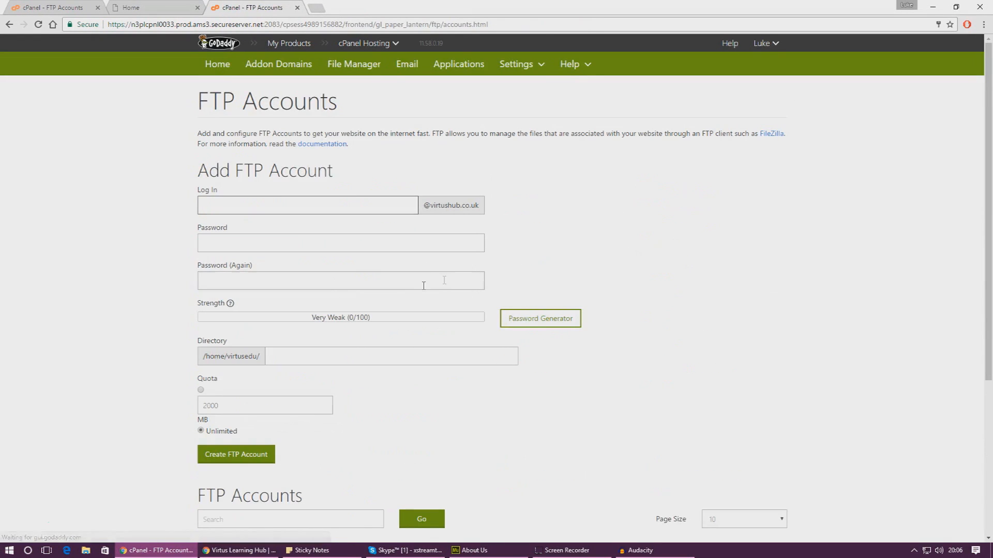
pyautogui.moveTo(352, 306)
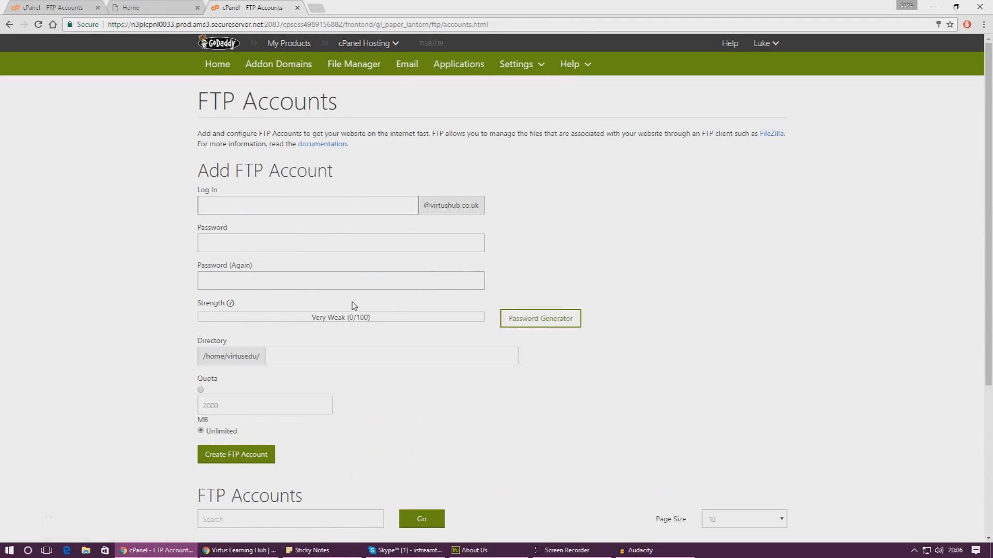
pyautogui.click(308, 205)
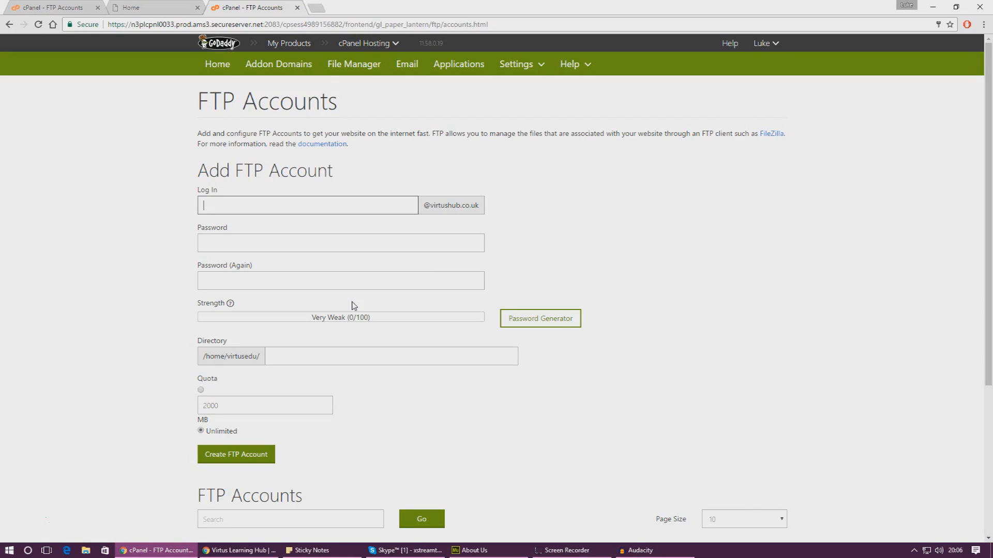
pyautogui.click(308, 205)
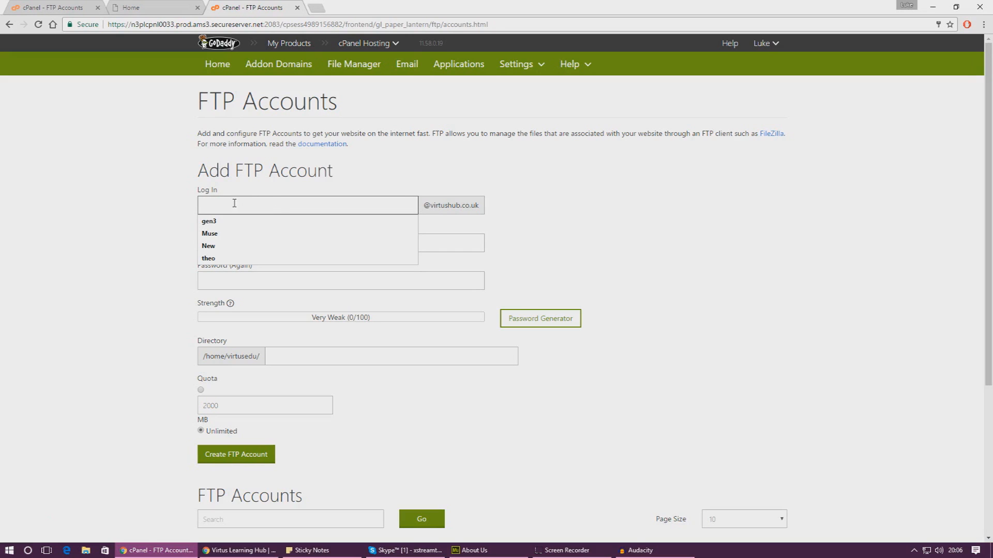
pyautogui.moveTo(159, 201)
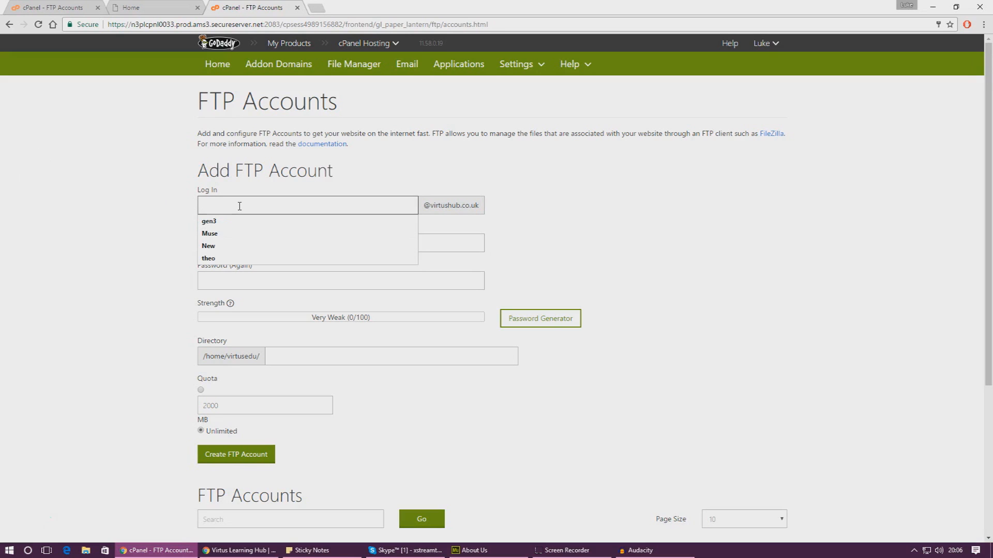
# - Create FTP account newtestaccount with a strong password and directory public_html/
pyautogui.write('newtestd')
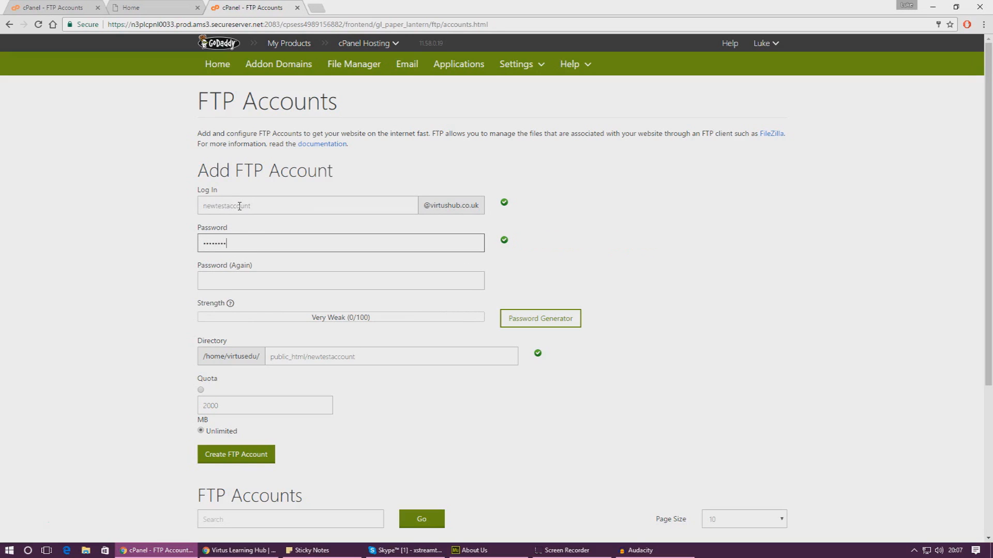
pyautogui.write('•••••')
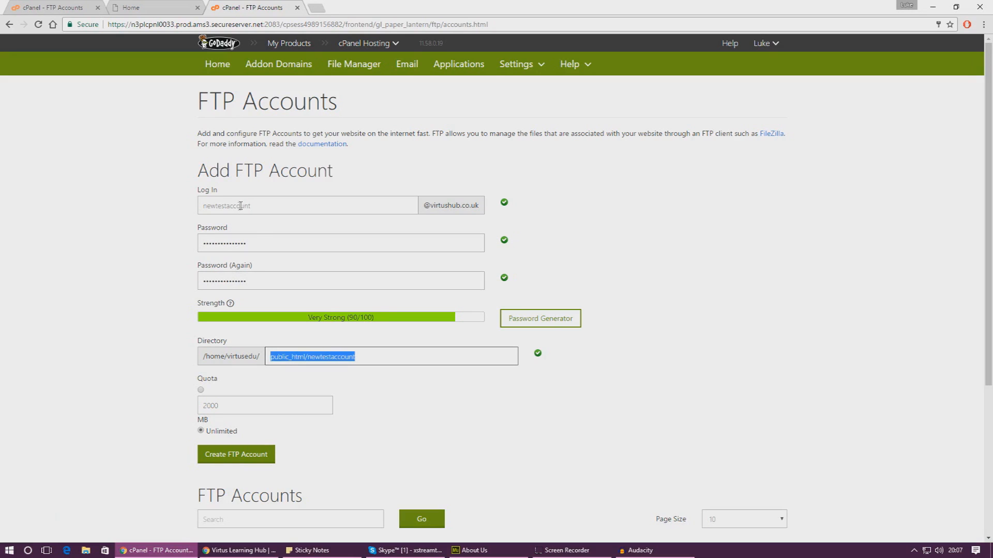
pyautogui.click(383, 359)
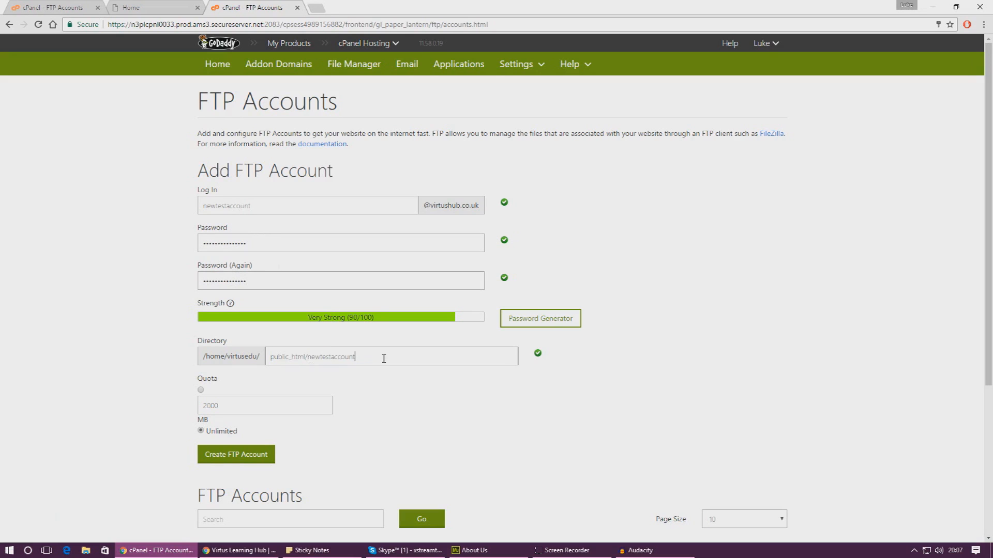
pyautogui.doubleClick(321, 356)
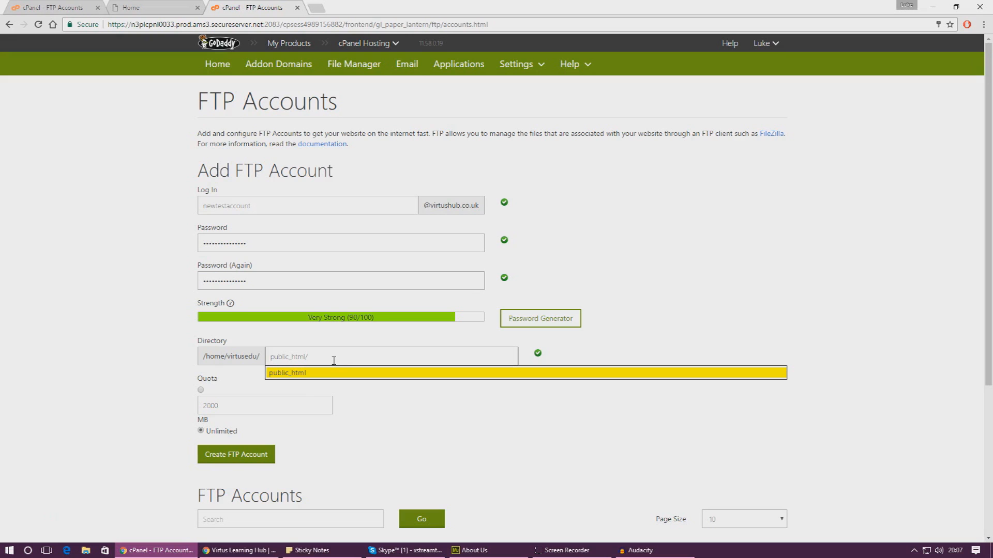
pyautogui.moveTo(124, 364)
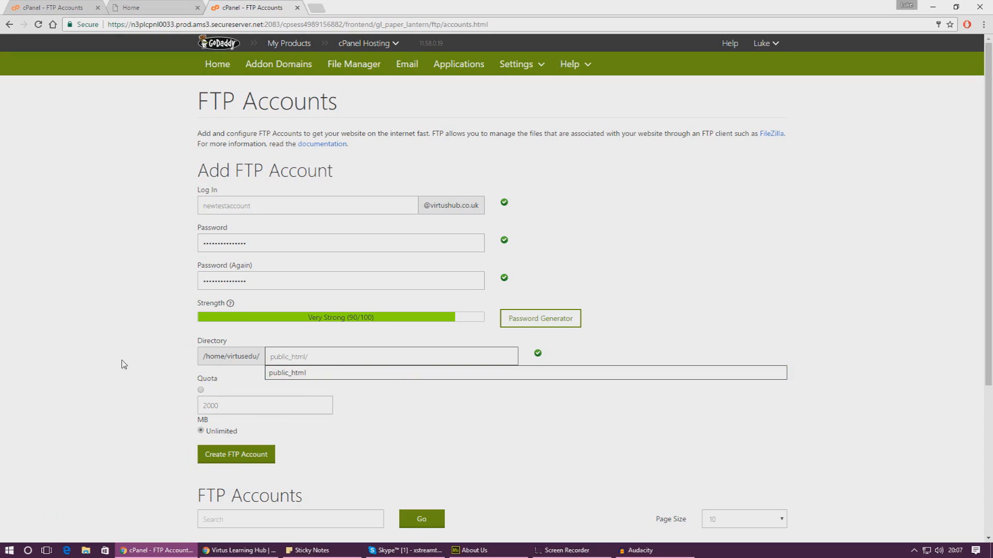
pyautogui.scroll(-3)
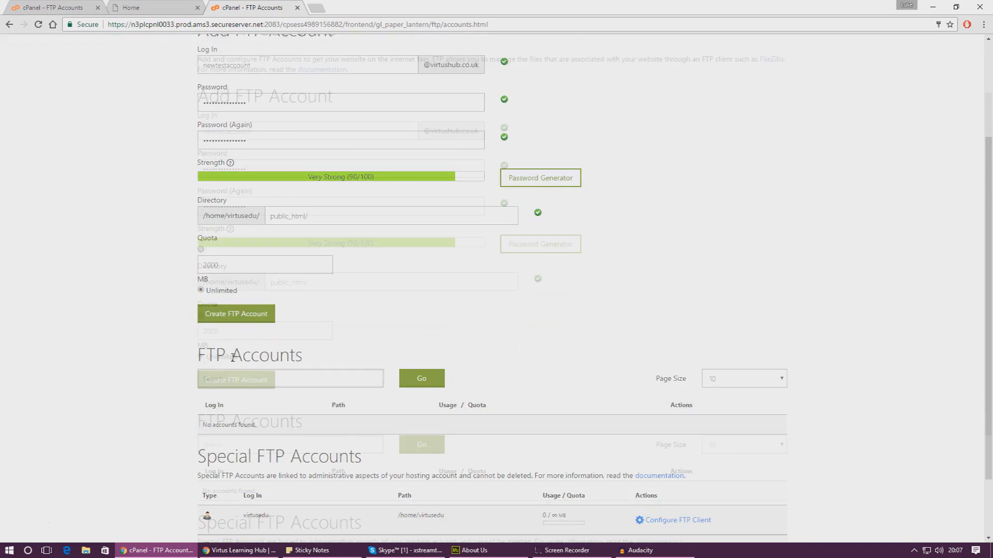
pyautogui.scroll(3)
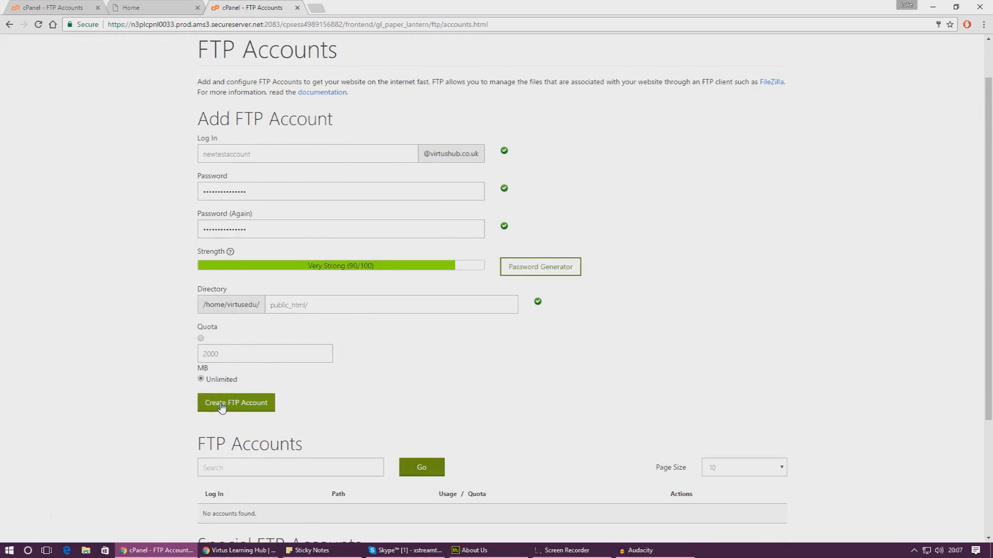
pyautogui.click(236, 403)
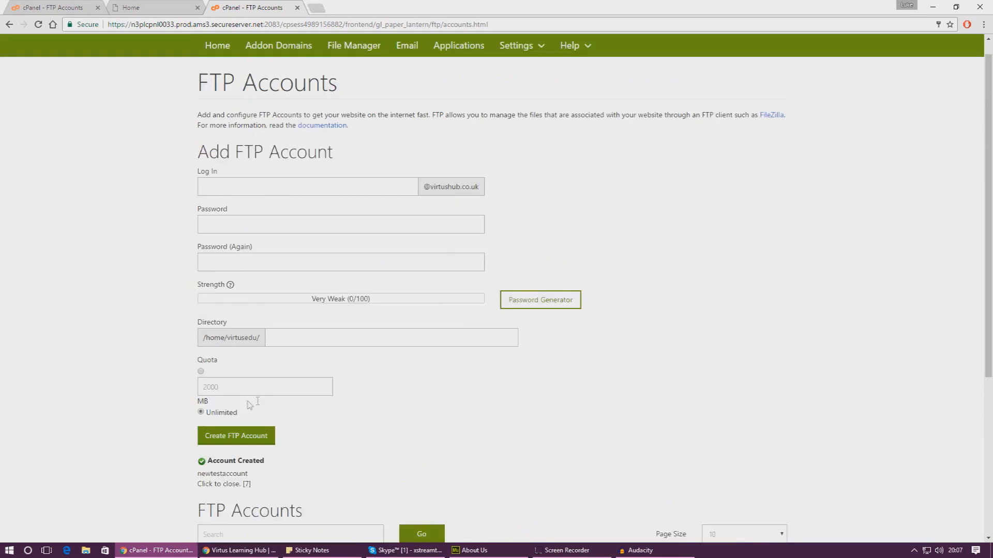
# - Open the NewHub site from the Desktop's AmazingSite folder in Muse
pyautogui.click(472, 550)
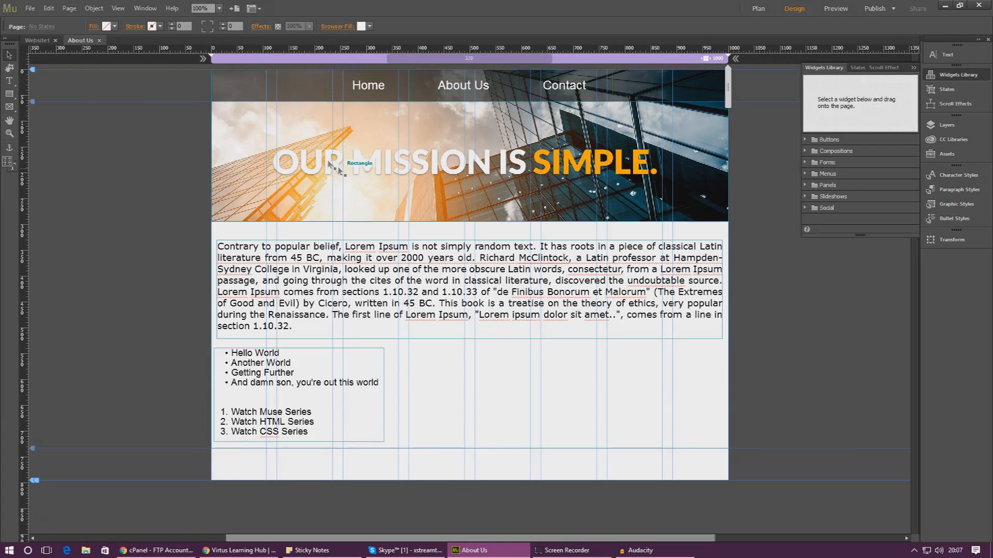
pyautogui.click(29, 8)
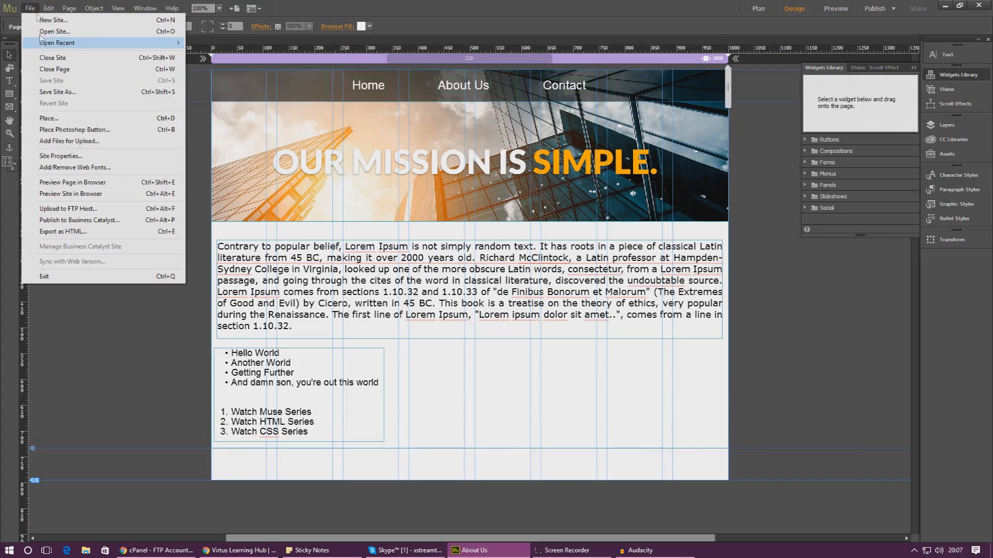
pyautogui.moveTo(55, 32)
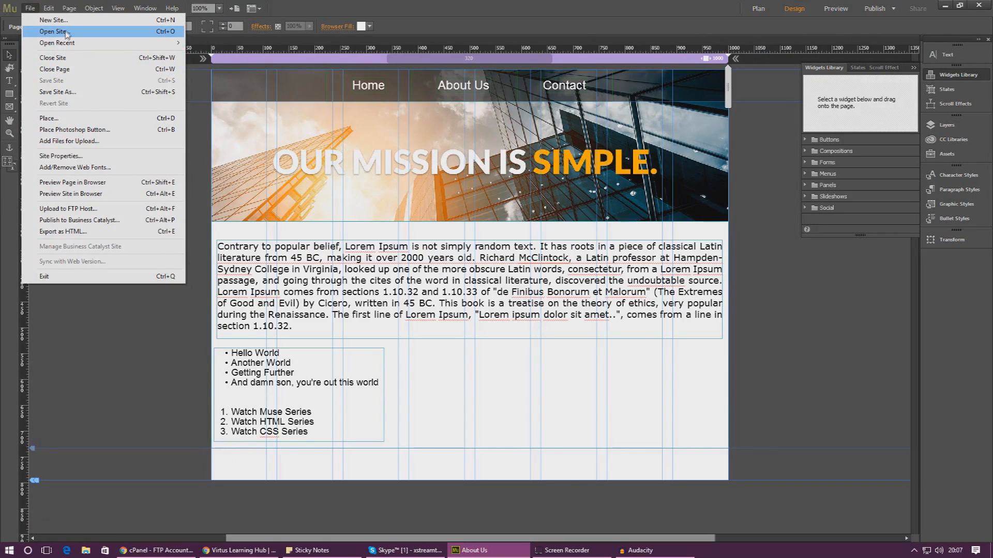
pyautogui.click(54, 31)
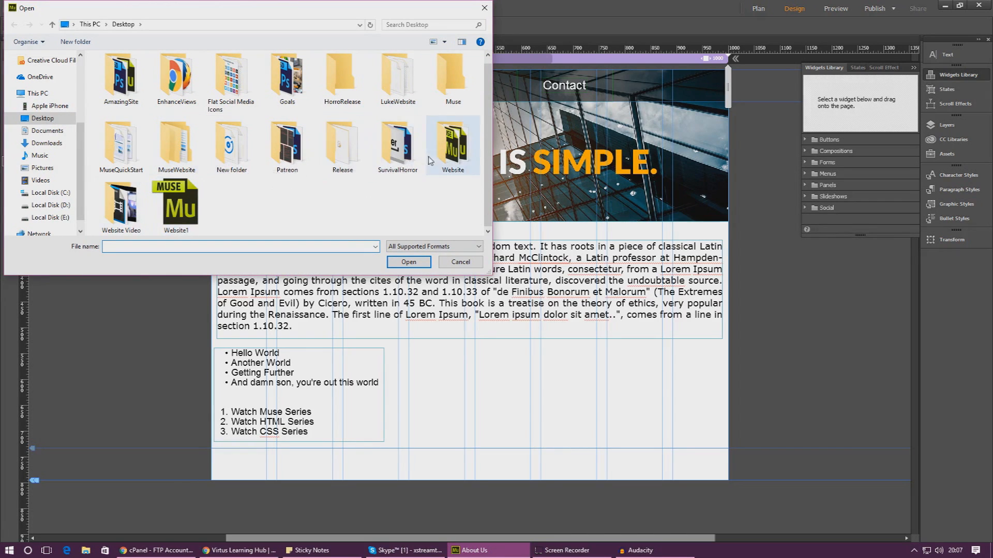
pyautogui.click(452, 144)
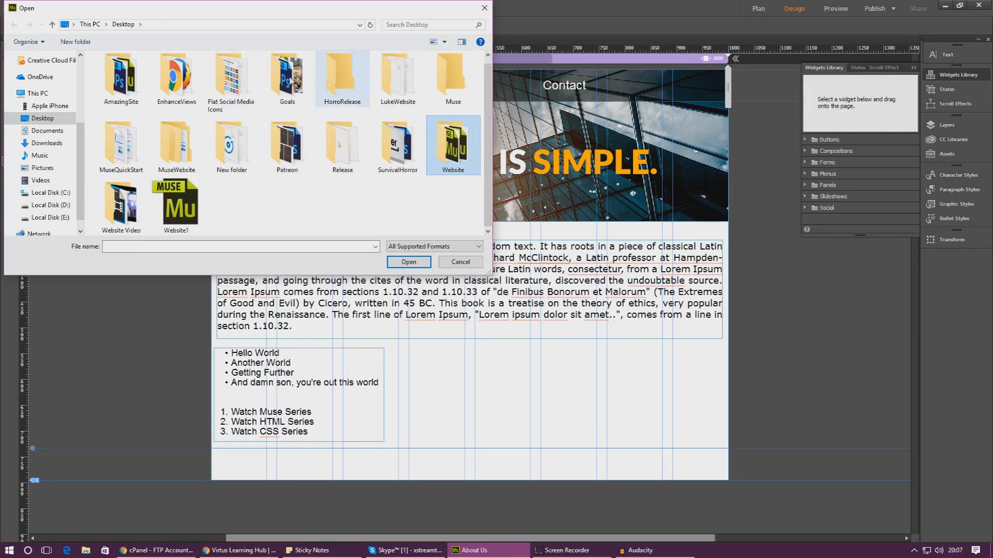
pyautogui.doubleClick(121, 76)
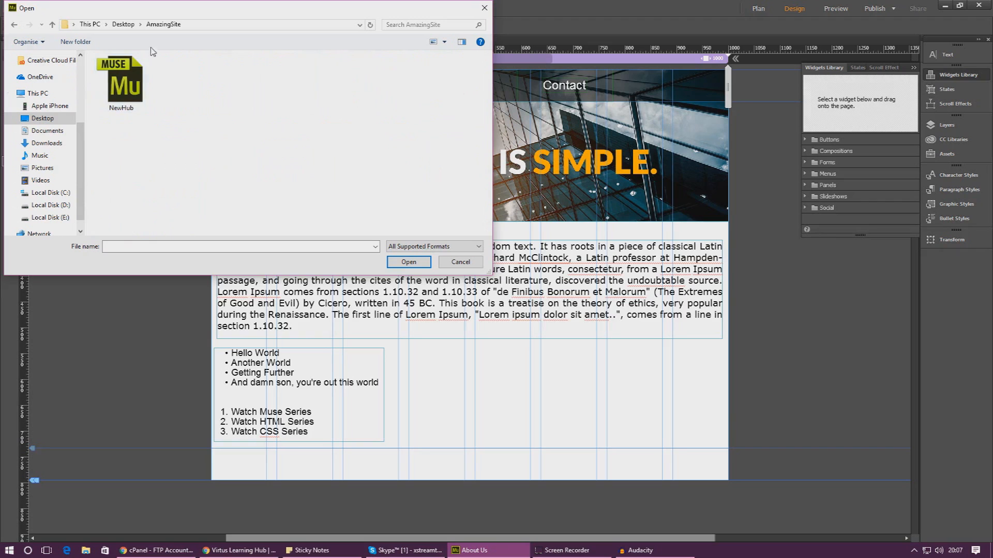
pyautogui.click(460, 262)
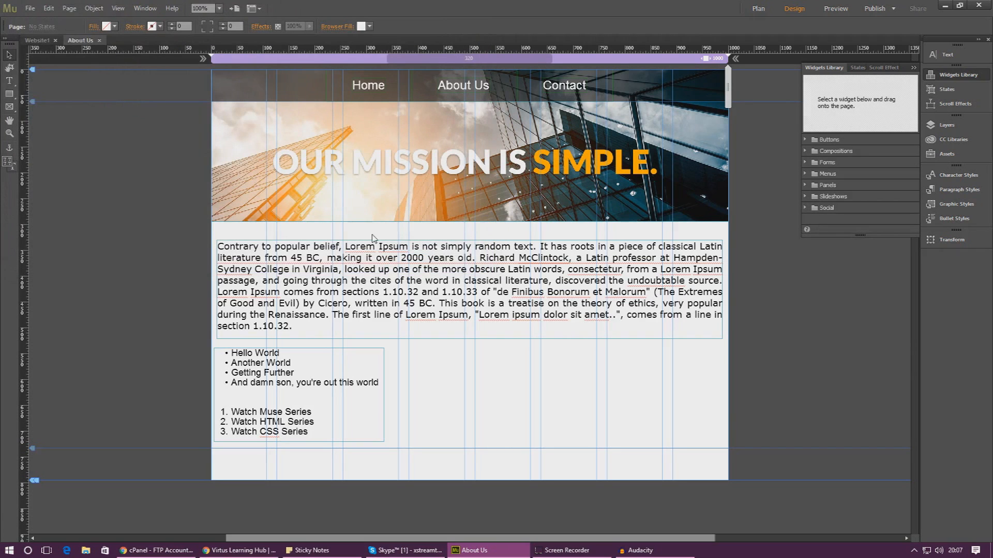
pyautogui.moveTo(53, 60)
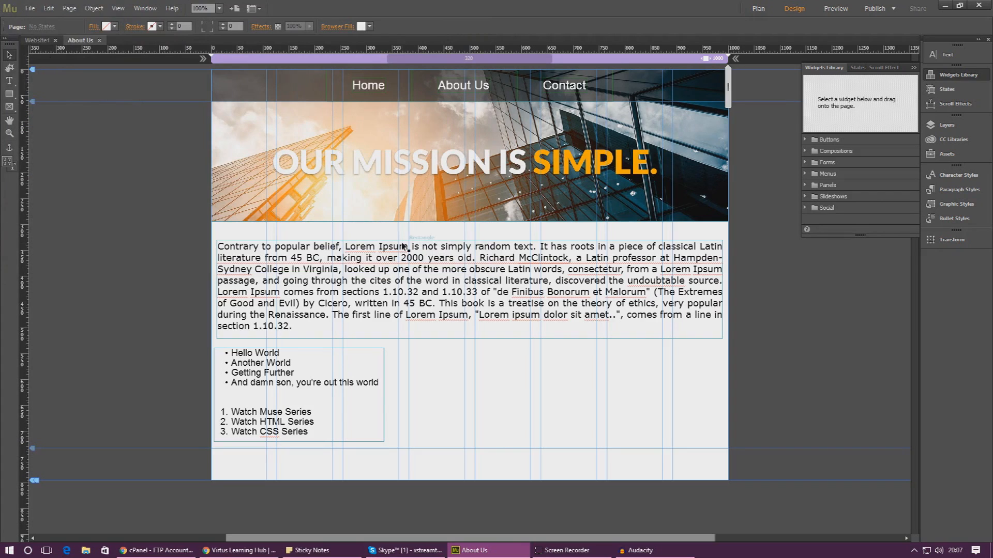
pyautogui.click(757, 8)
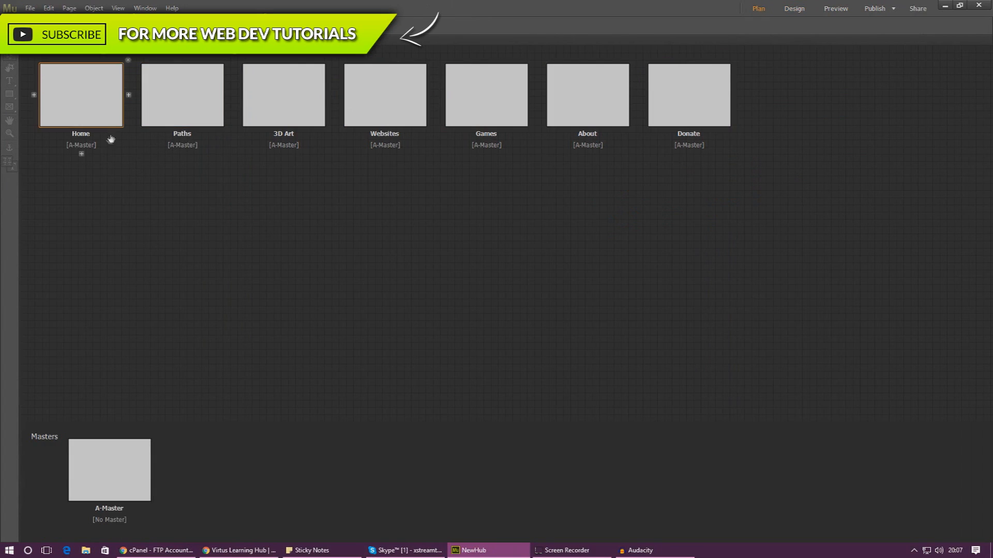
# - Launch Upload to FTP Host for the NewHub site
pyautogui.click(29, 8)
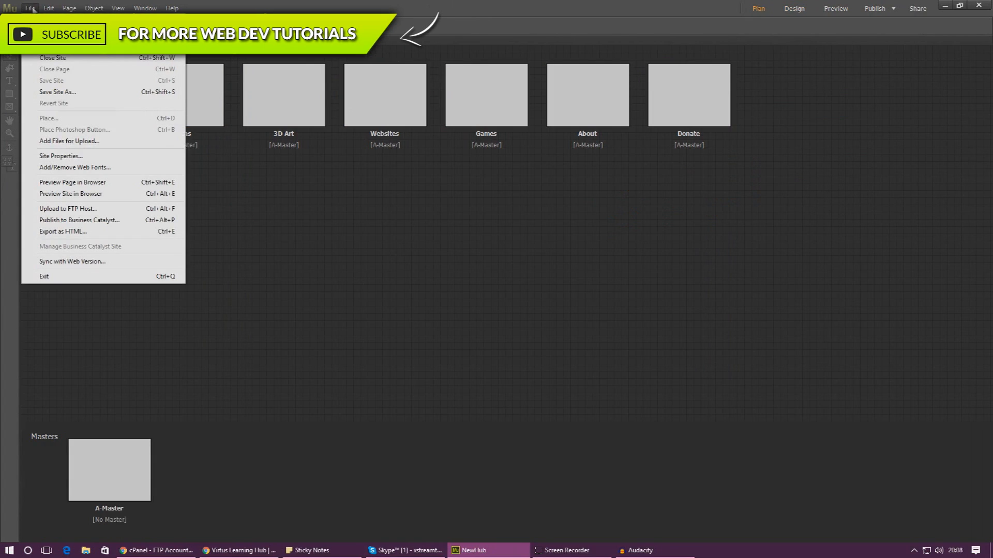
pyautogui.moveTo(68, 209)
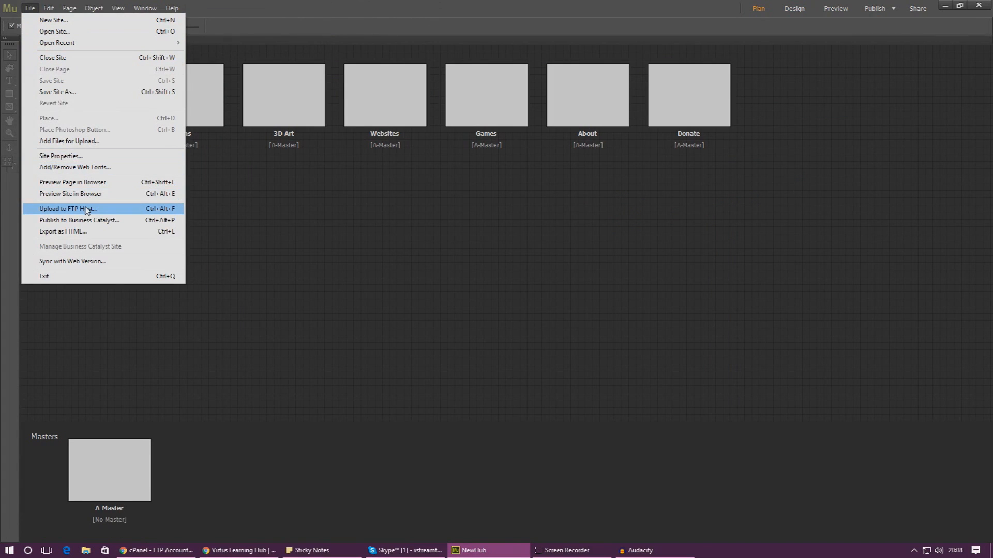
pyautogui.moveTo(70, 193)
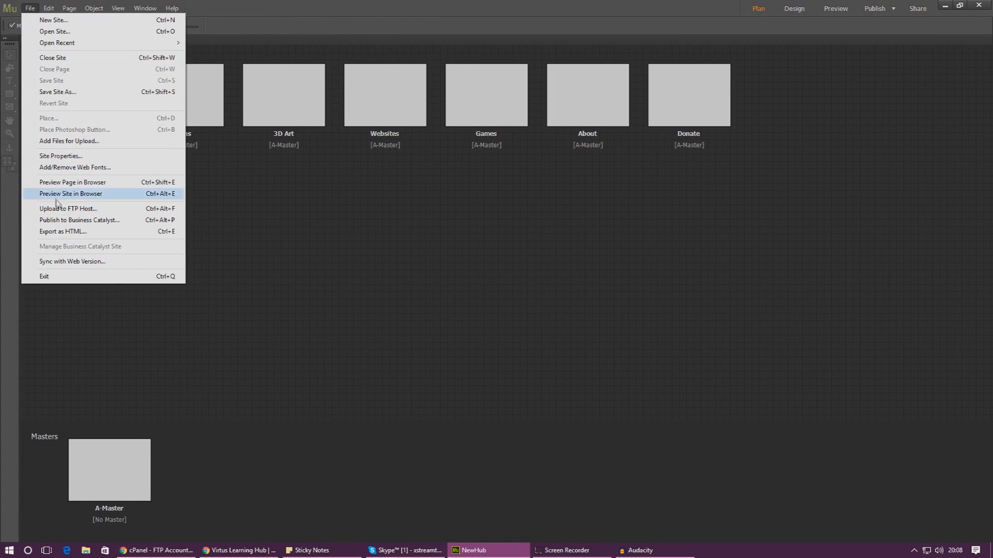
pyautogui.moveTo(80, 212)
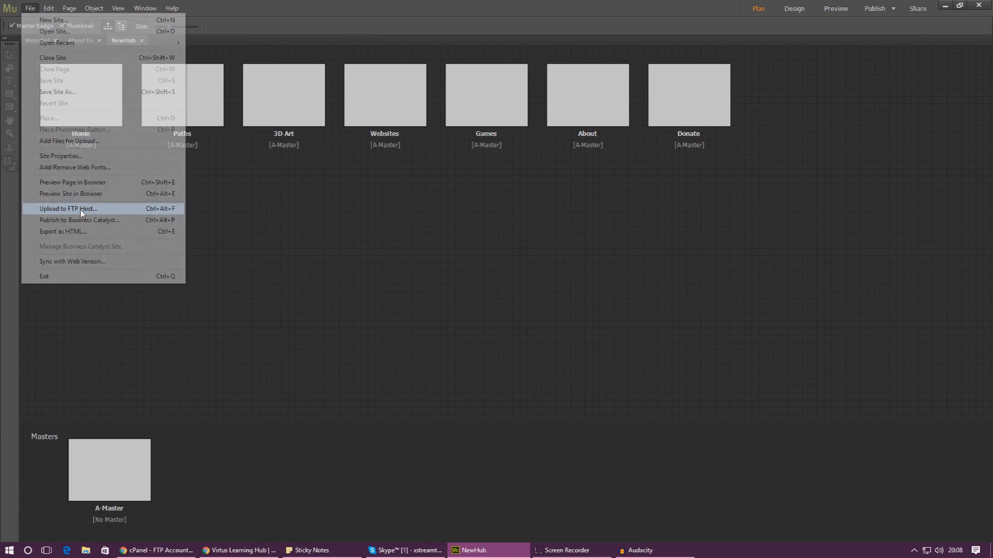
pyautogui.click(68, 208)
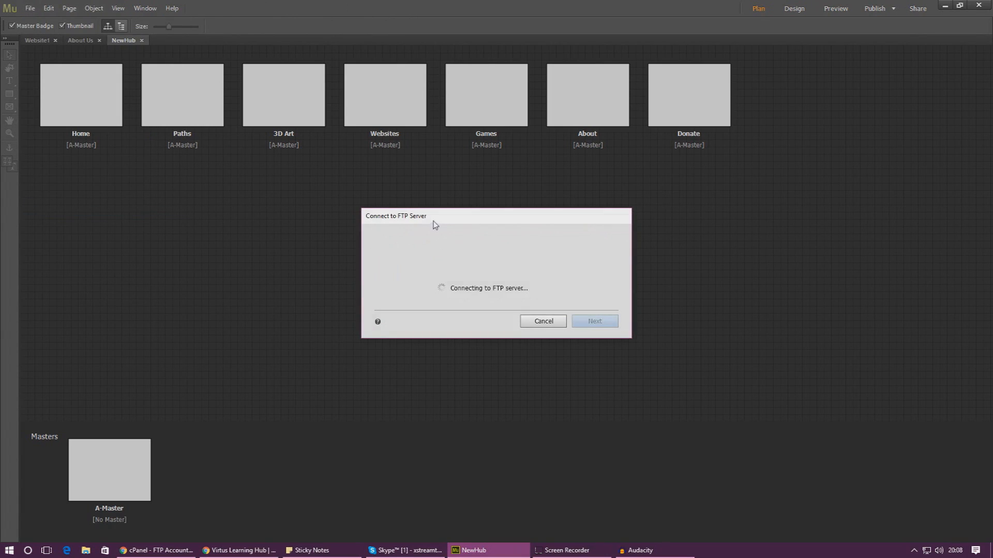
pyautogui.moveTo(405, 220)
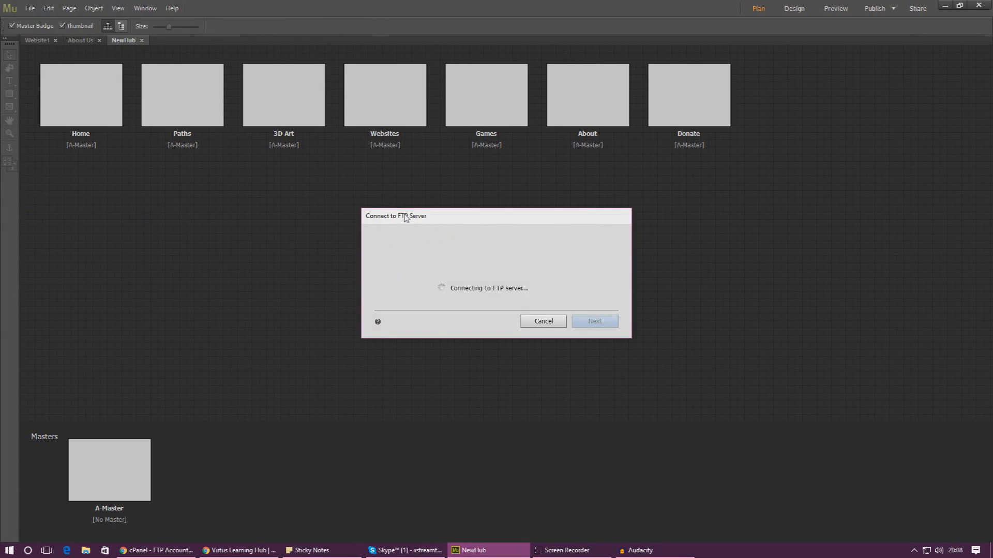
pyautogui.moveTo(391, 217)
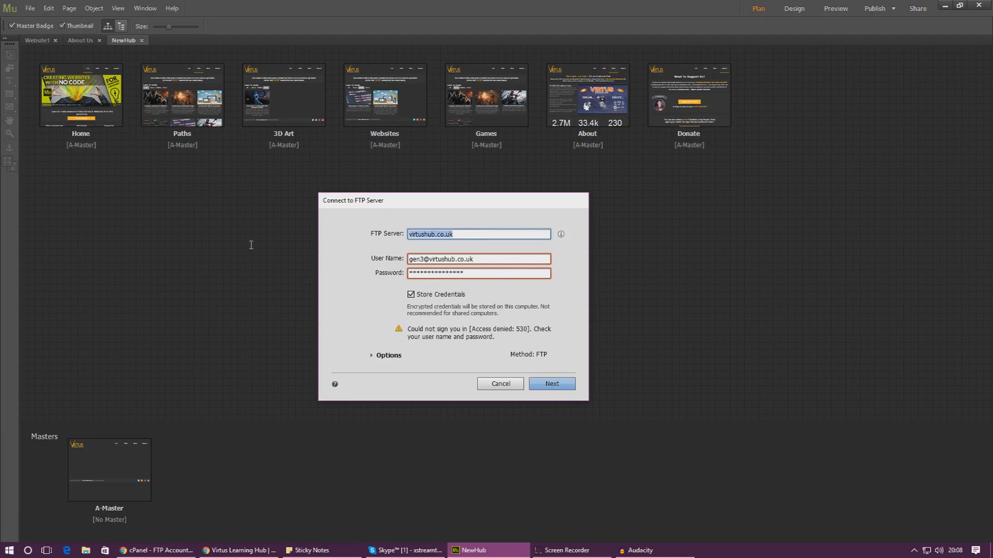
pyautogui.moveTo(383, 235)
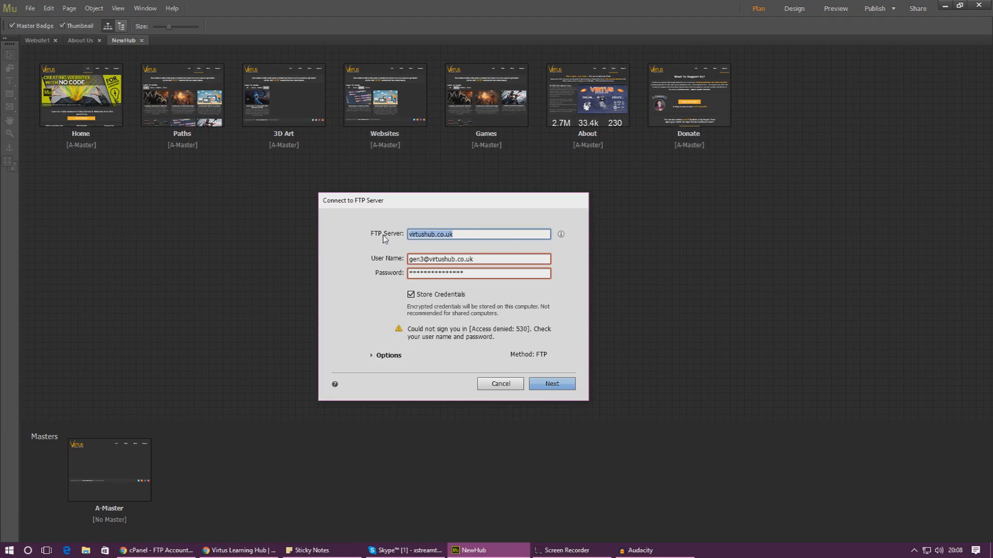
pyautogui.moveTo(384, 240)
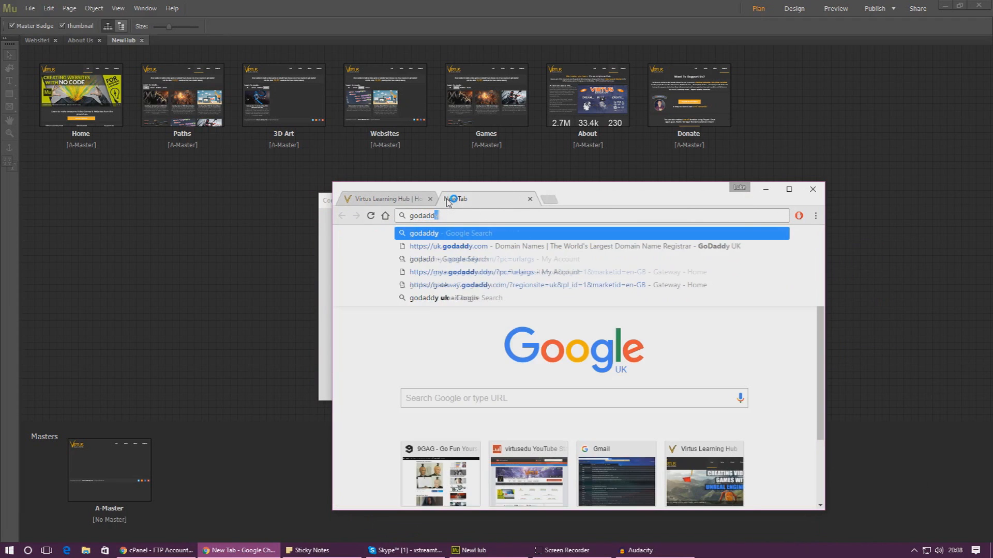
# - On GoDaddy UK, check that hellaawesomesite.com is available, then return to Muse
pyautogui.press('Return')
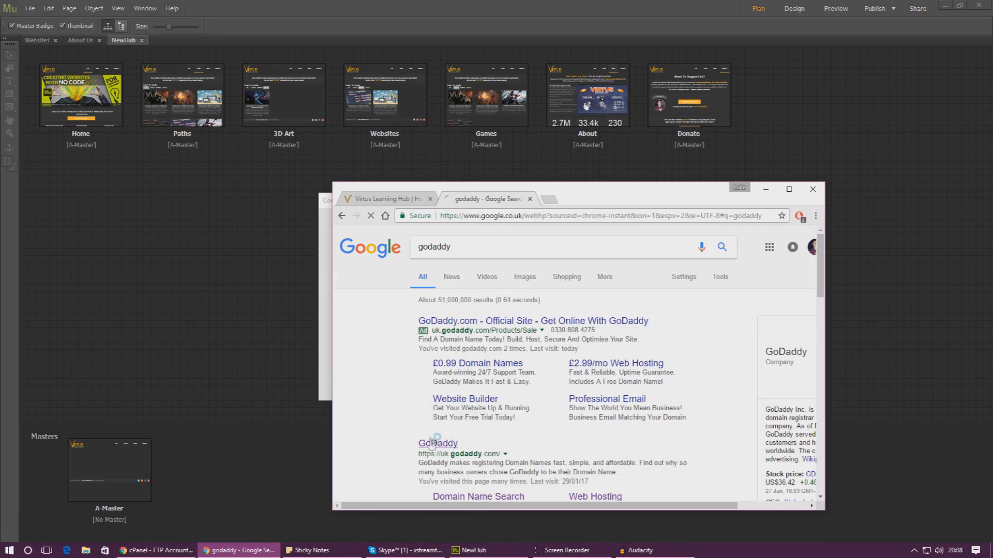
pyautogui.click(438, 443)
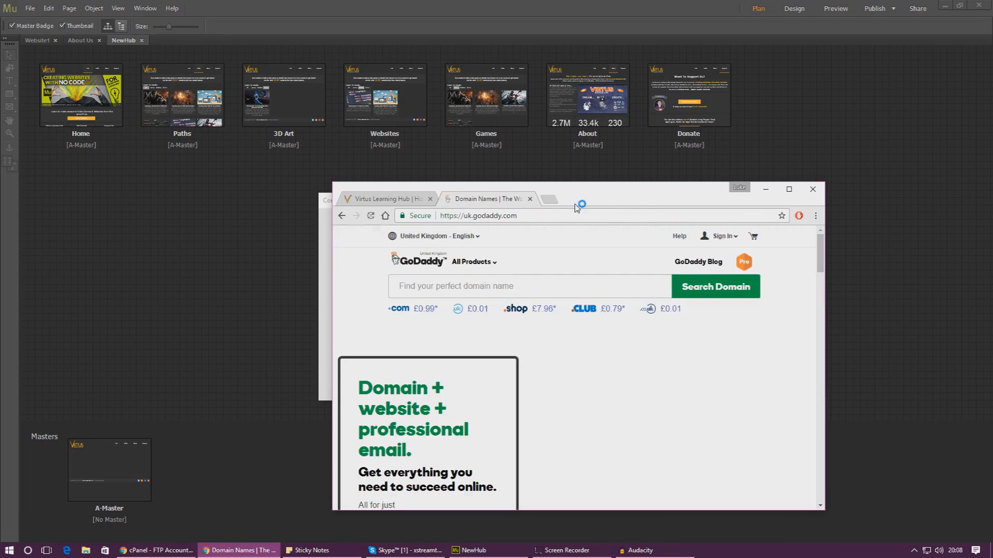
pyautogui.click(788, 189)
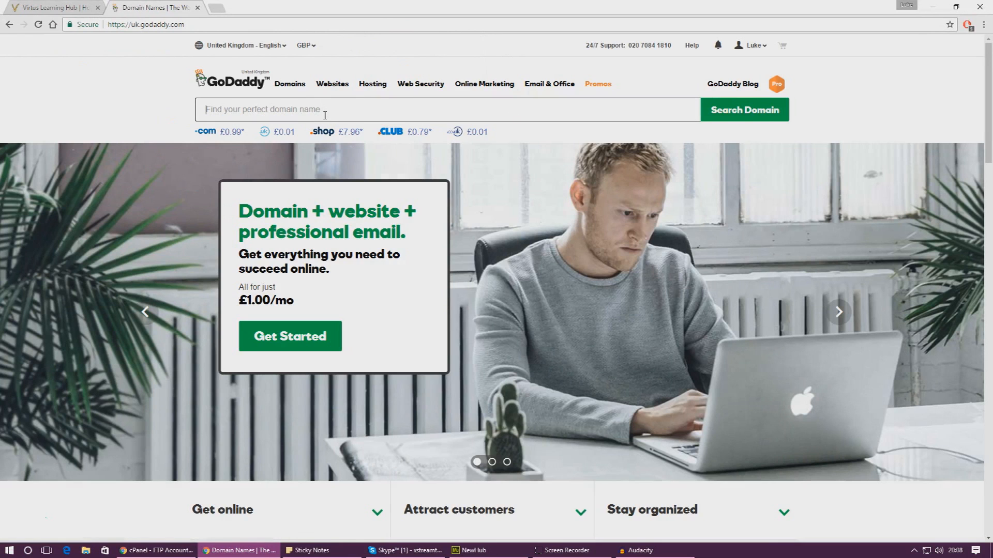
pyautogui.write('hellaawesome')
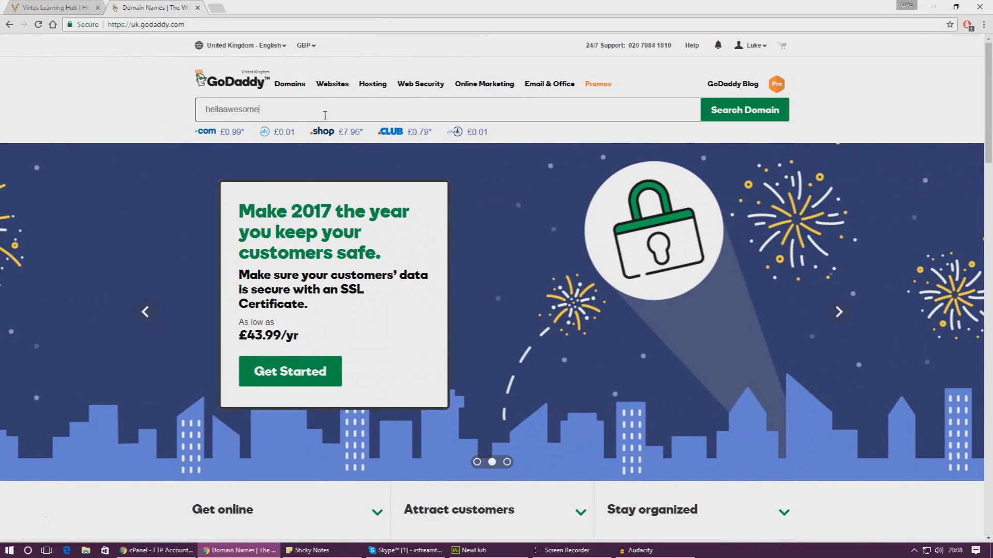
pyautogui.click(744, 109)
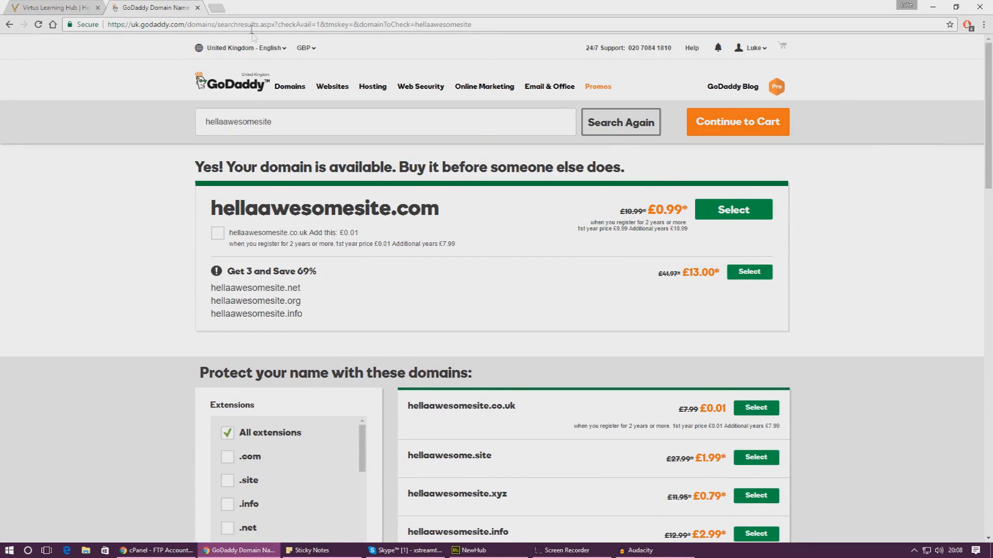
pyautogui.click(239, 550)
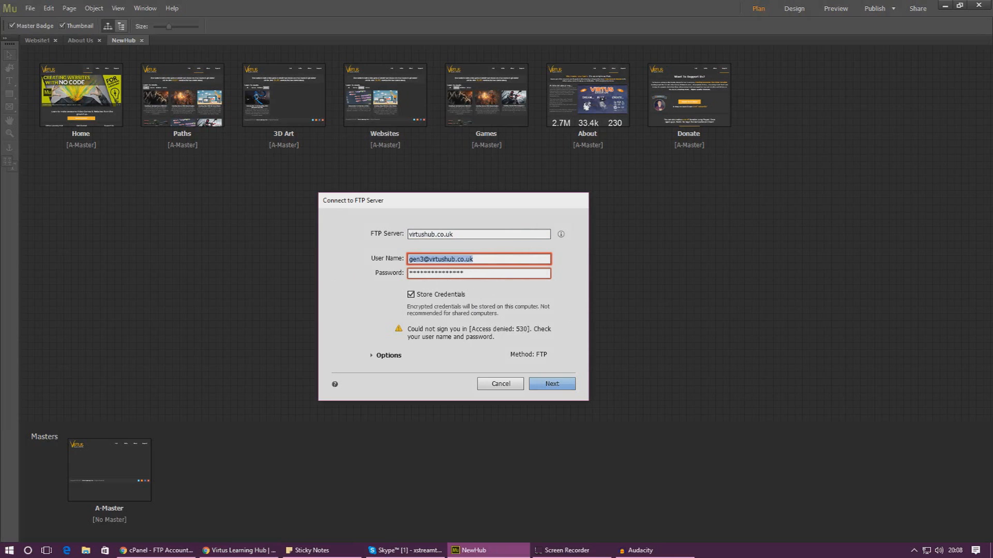
pyautogui.click(156, 549)
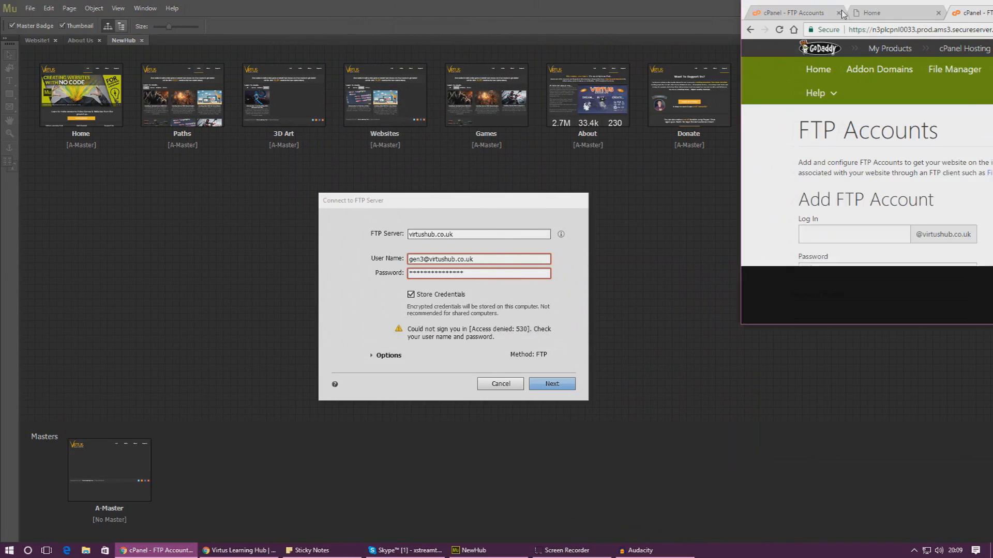
pyautogui.click(841, 13)
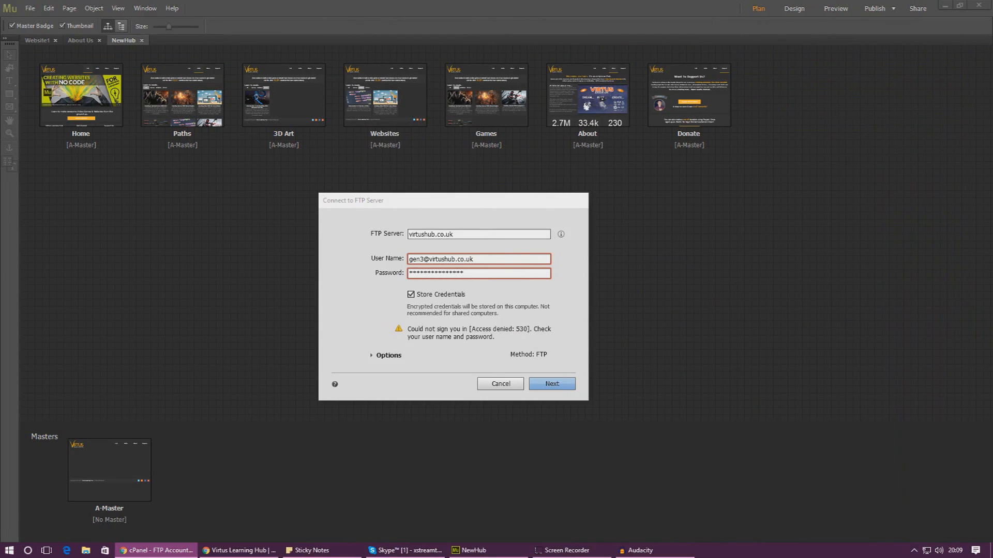
pyautogui.tripleClick(477, 259)
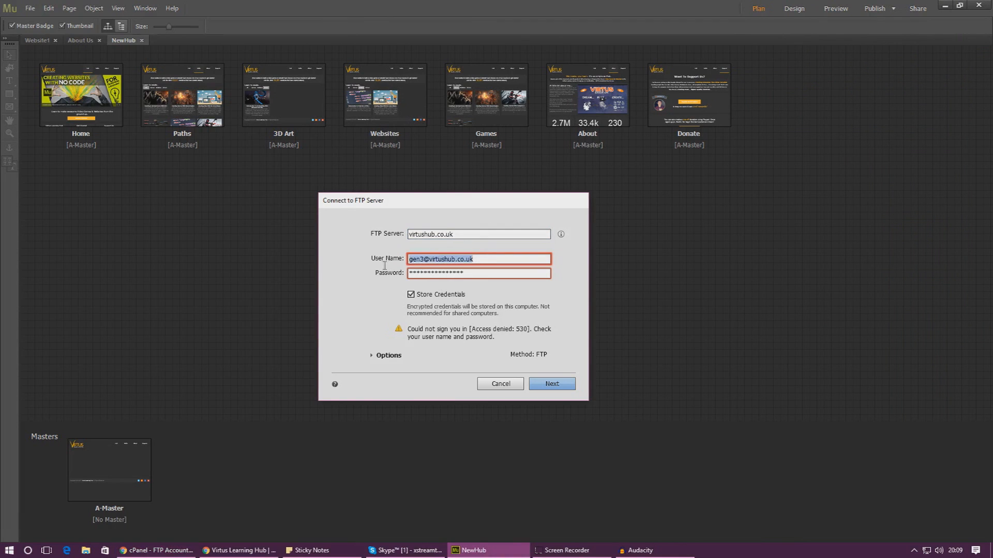
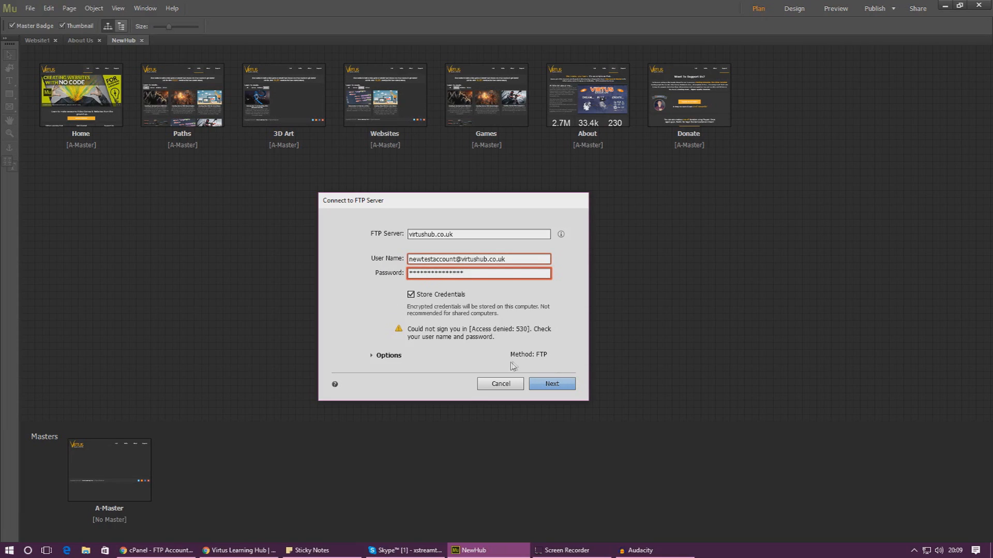
pyautogui.click(389, 355)
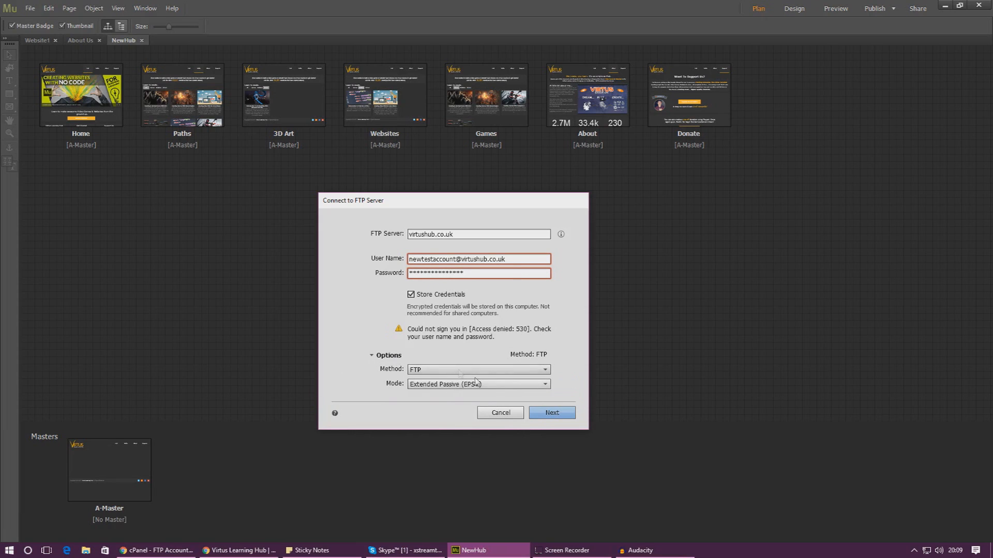
pyautogui.click(551, 413)
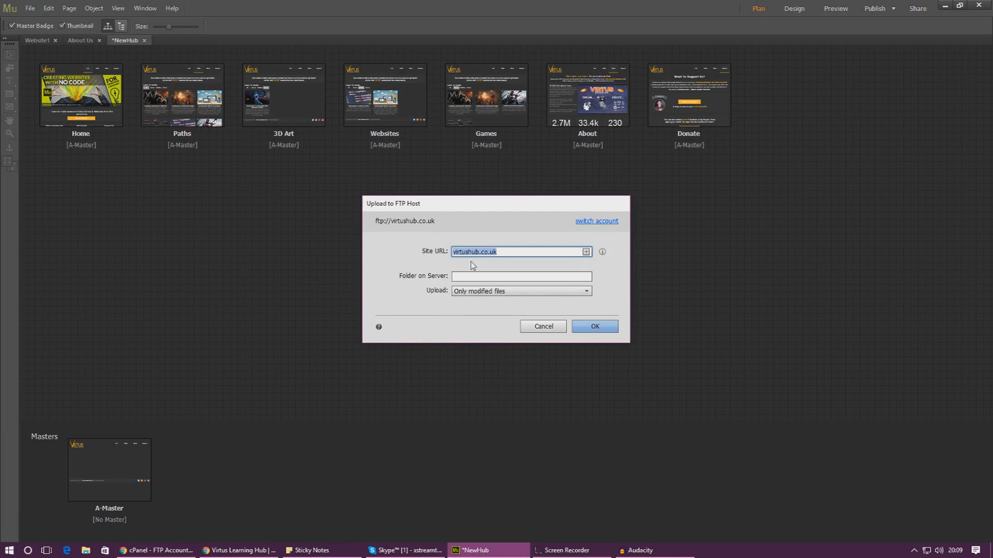
# - Set the upload to Only modified files and confirm
pyautogui.click(521, 276)
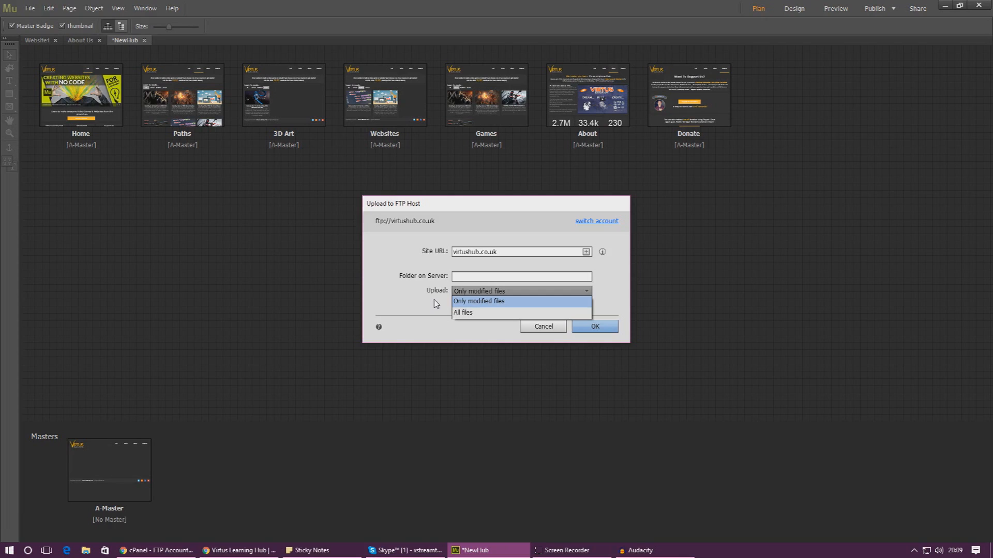
pyautogui.moveTo(469, 305)
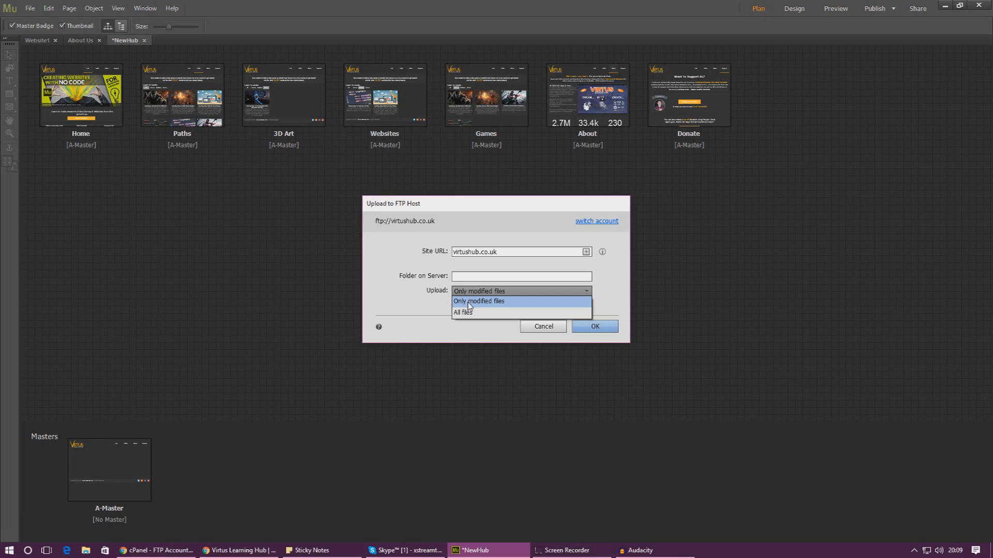
pyautogui.moveTo(466, 312)
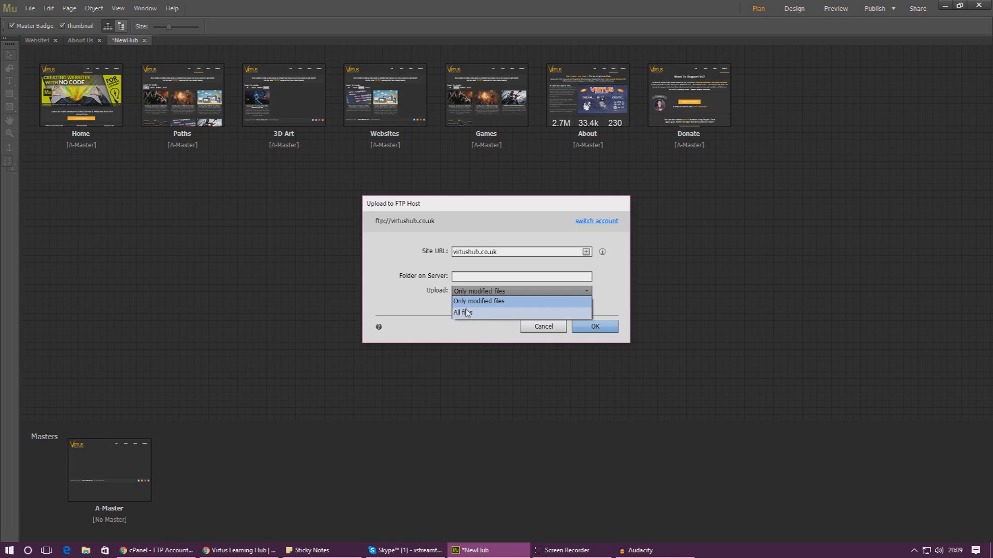
pyautogui.moveTo(472, 302)
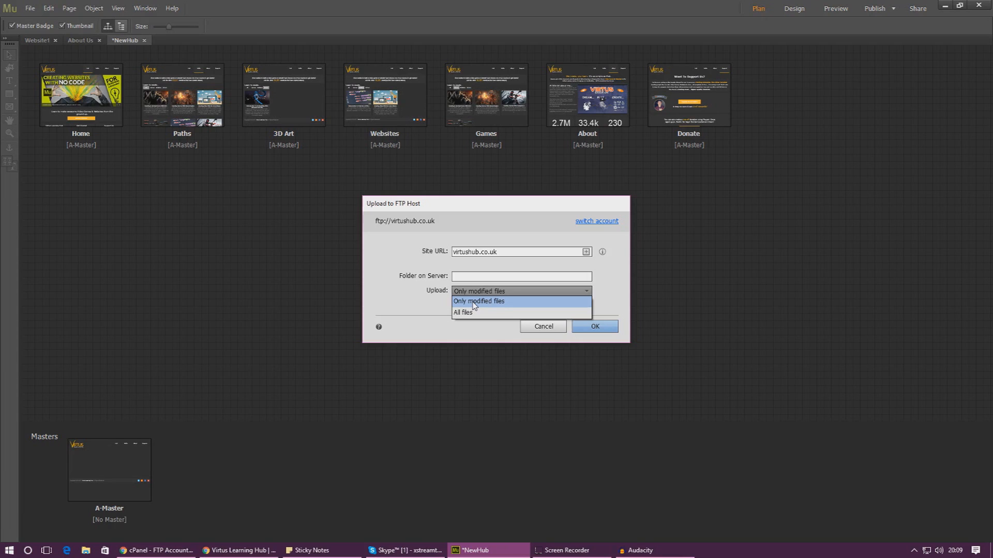
pyautogui.moveTo(482, 298)
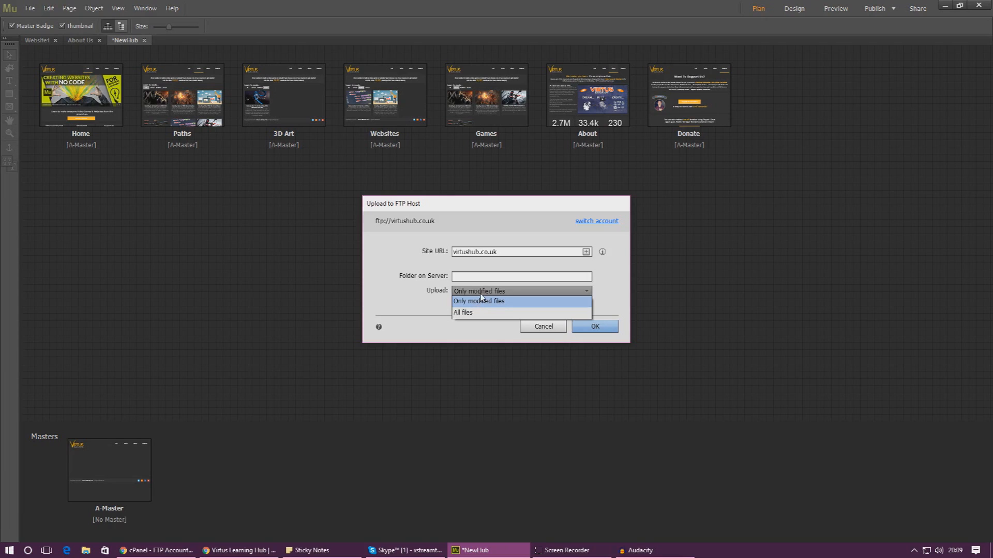
pyautogui.click(593, 326)
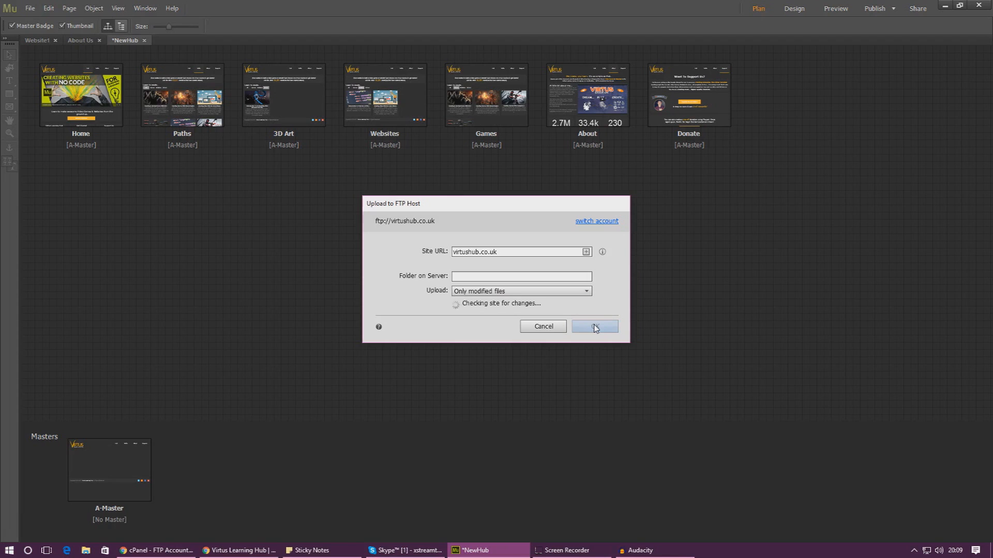
# - Run the FTP upload to virtushub.co.uk and dismiss the upload complete notice
pyautogui.click(594, 327)
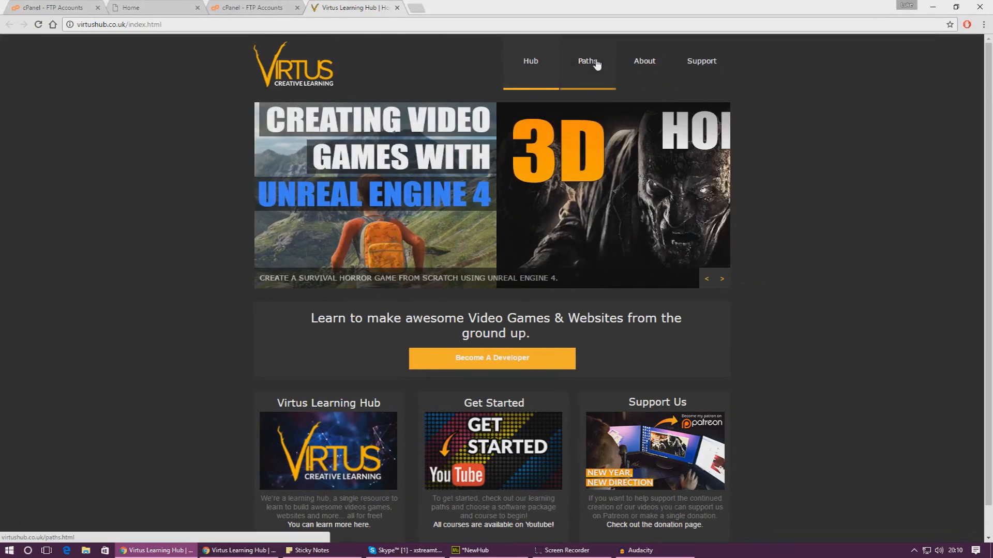
pyautogui.click(472, 551)
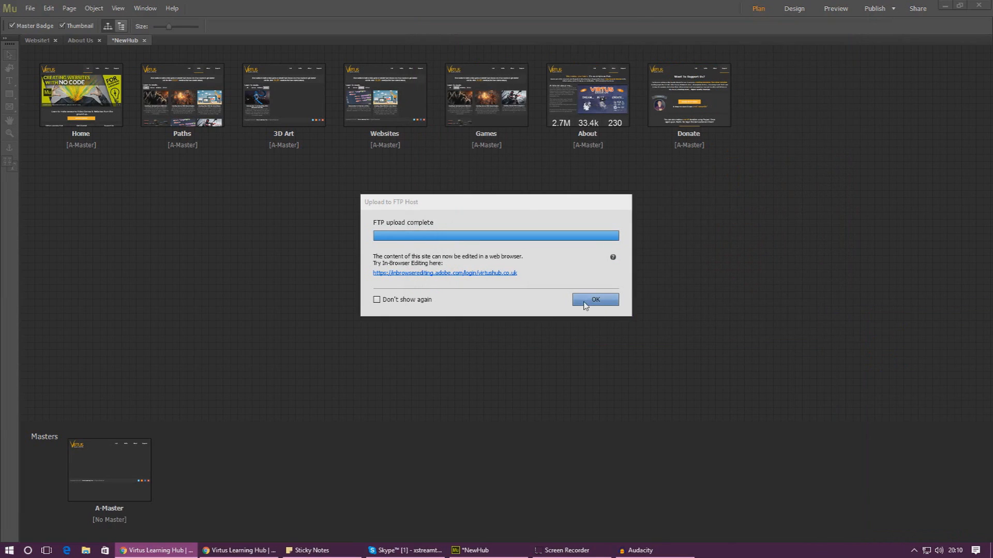
pyautogui.click(594, 299)
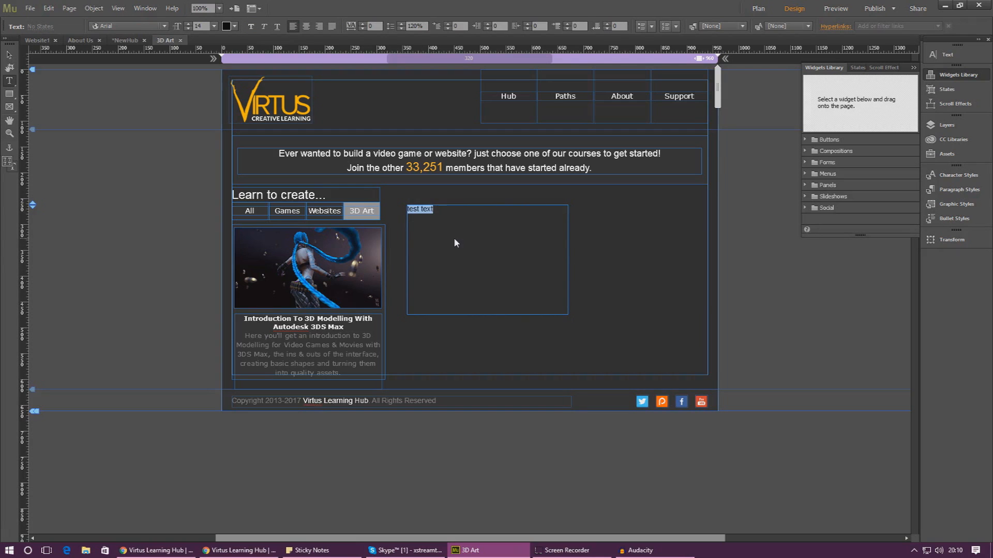
# - Color the 'test text' on the 3D Art page white and launch Upload to FTP Host
pyautogui.click(231, 26)
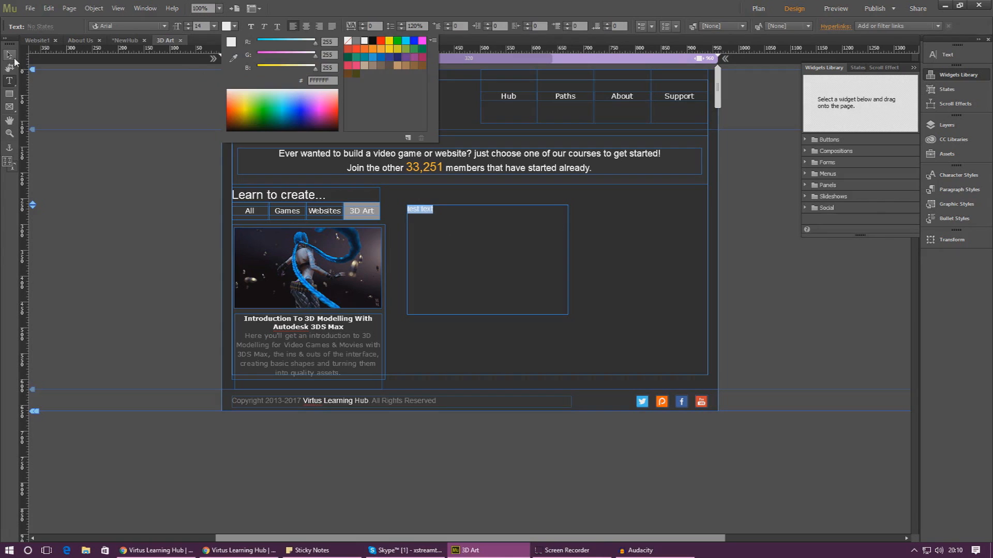
pyautogui.click(29, 8)
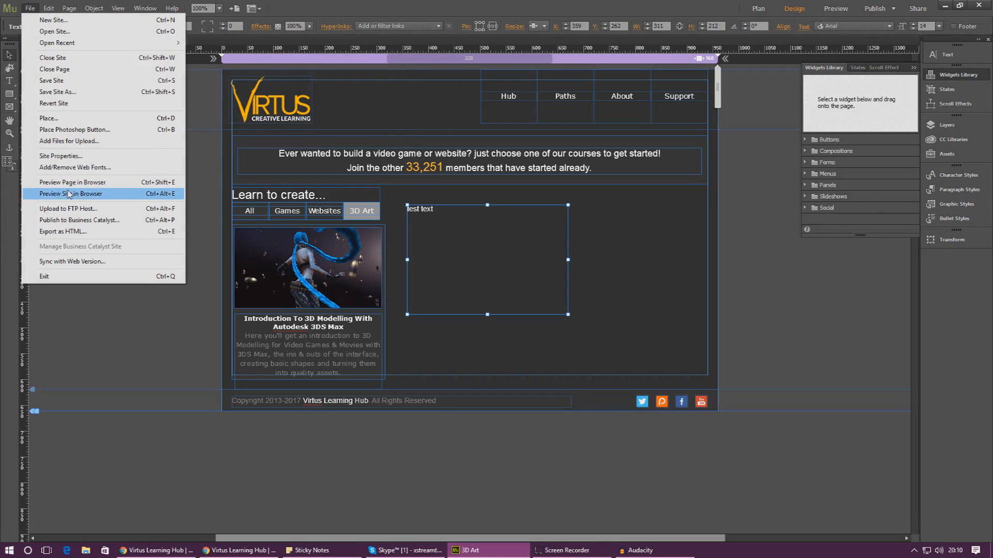
pyautogui.click(68, 208)
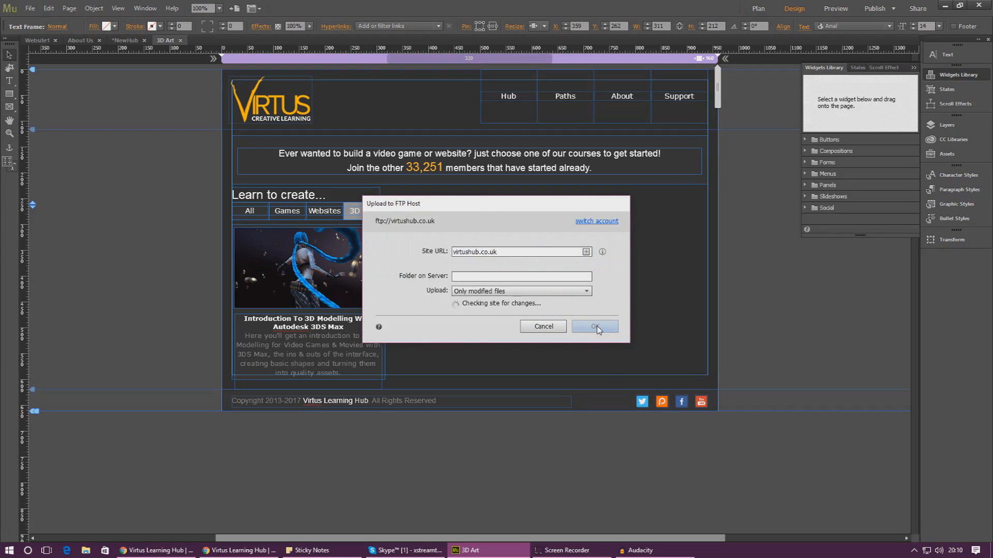
# - Upload the modified files, verify the white 'test text' on the live 3D Art page, and dismiss the completion notice
pyautogui.click(594, 326)
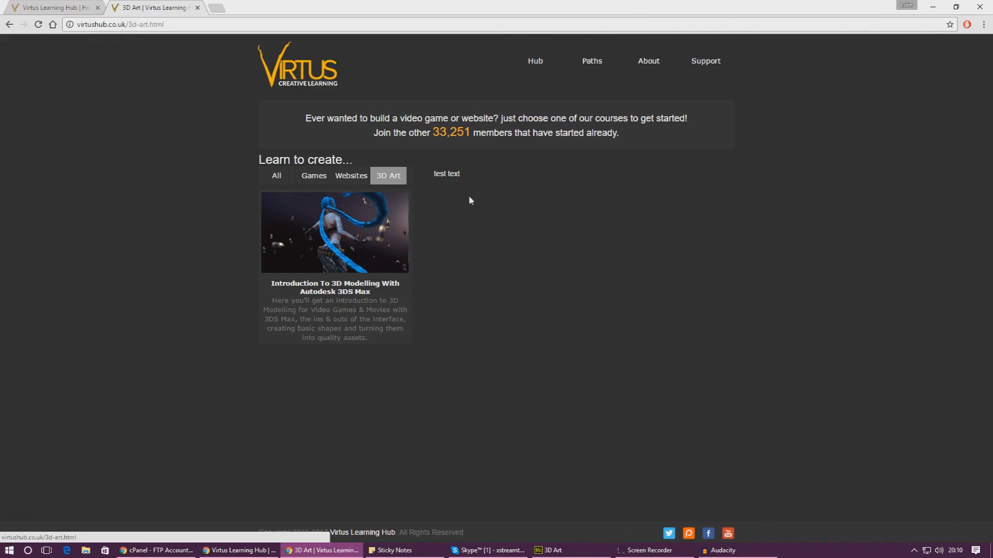
pyautogui.doubleClick(454, 174)
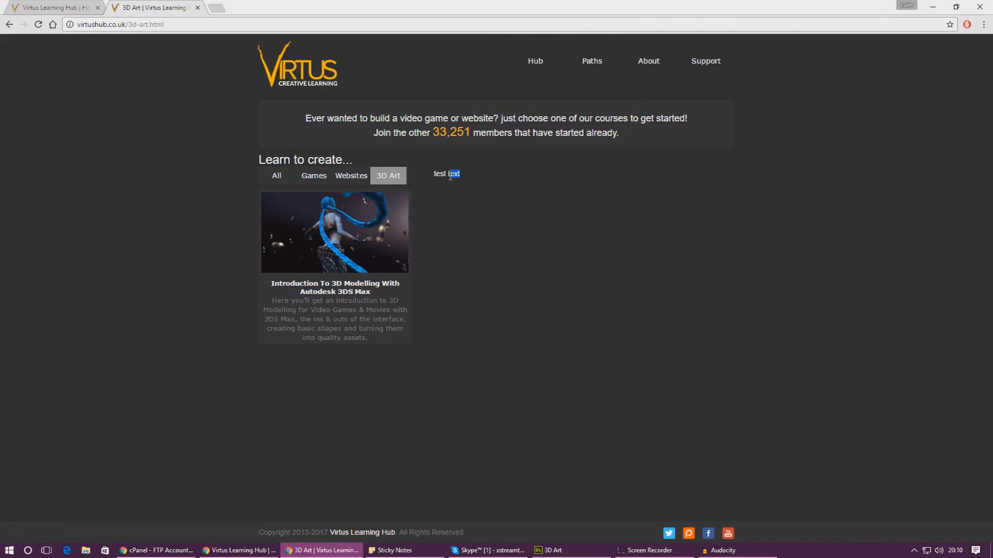
pyautogui.moveTo(260, 30)
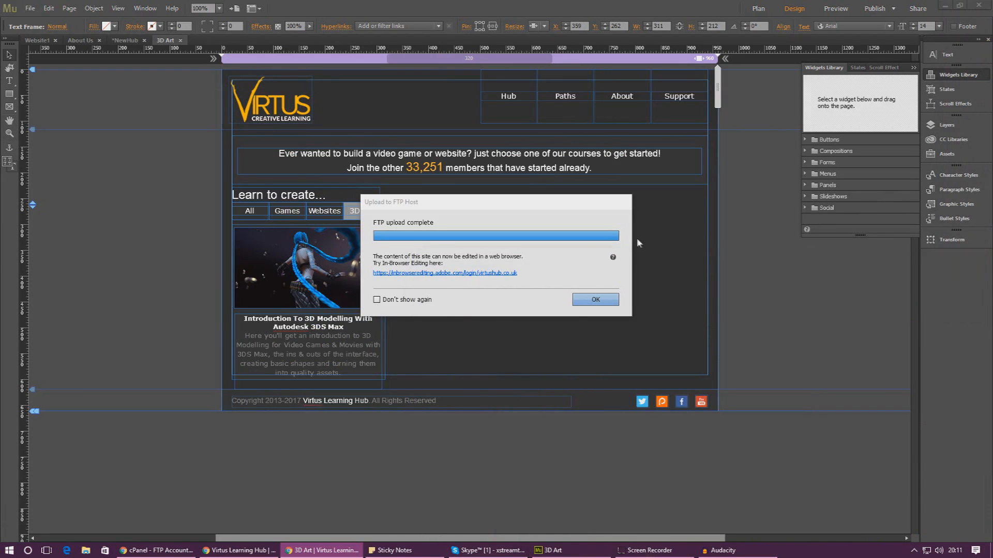
pyautogui.click(594, 299)
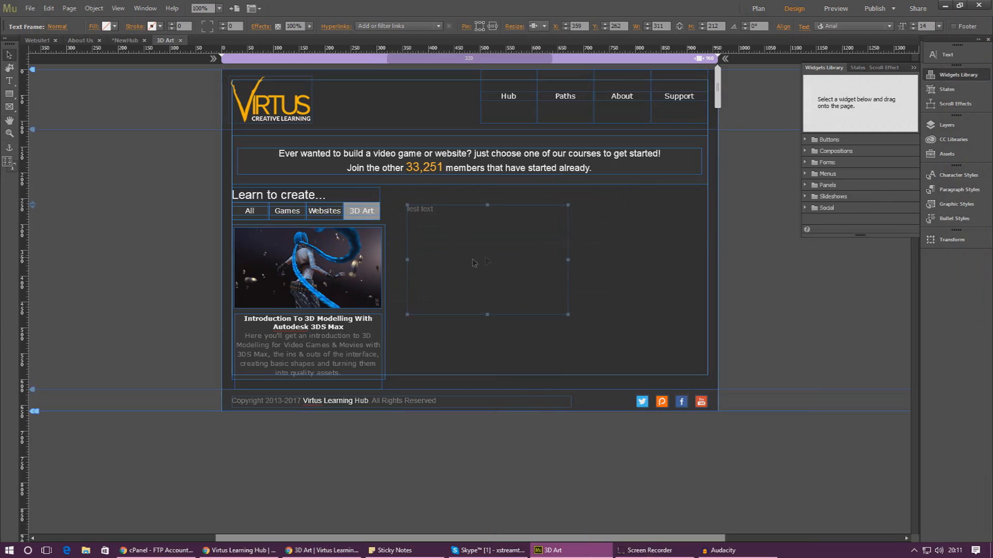
# - Delete the 'test text' box from the 3D Art page and start a third FTP upload
pyautogui.click(461, 262)
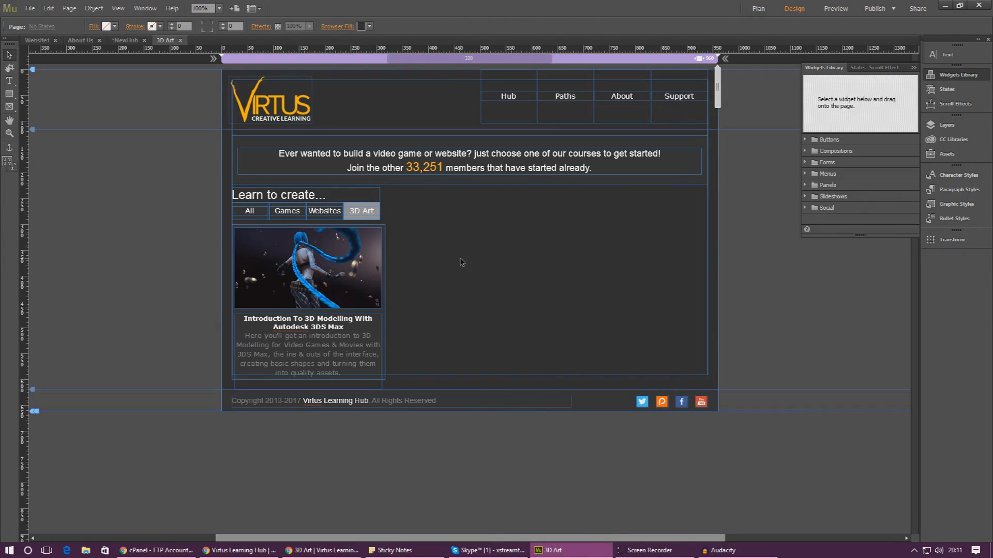
pyautogui.click(29, 8)
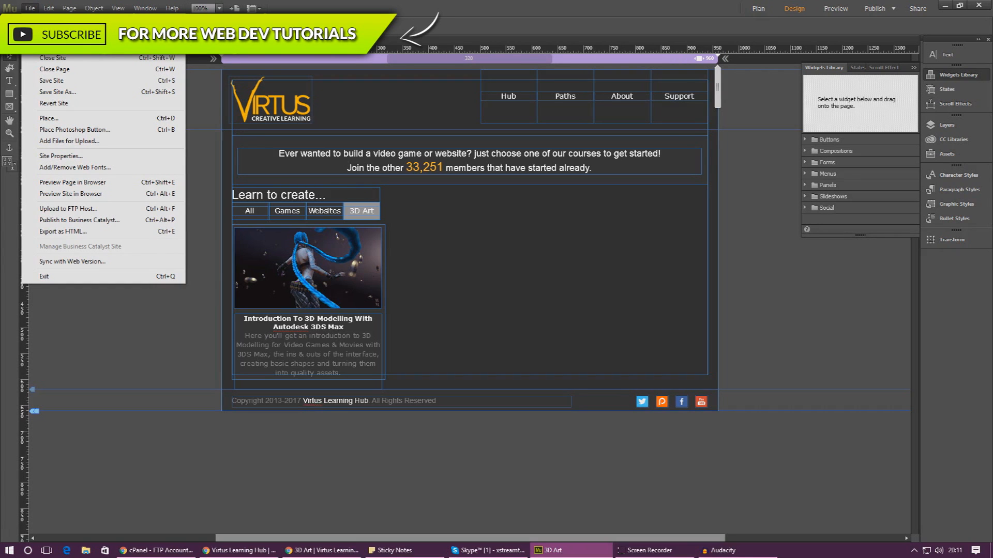
pyautogui.moveTo(72, 231)
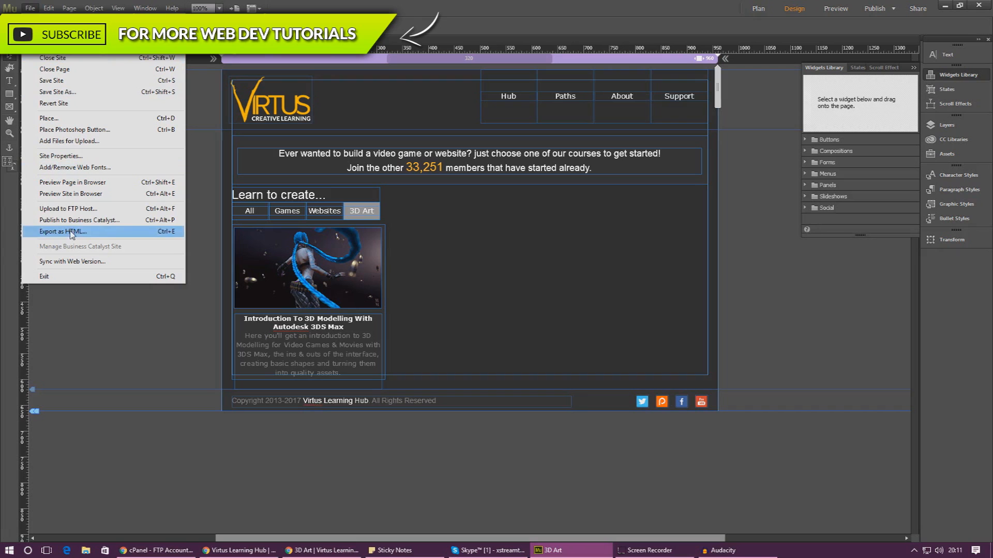
pyautogui.click(68, 209)
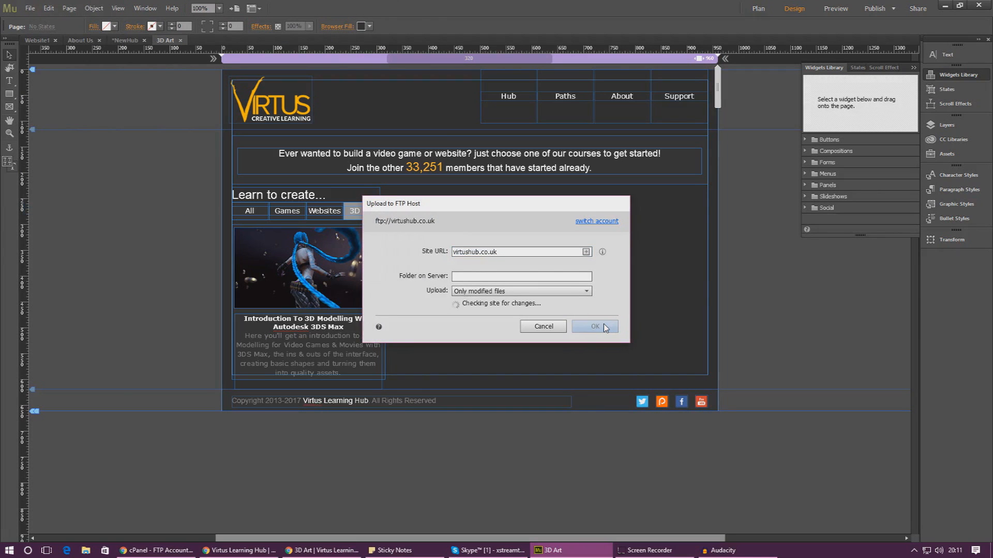
pyautogui.click(594, 327)
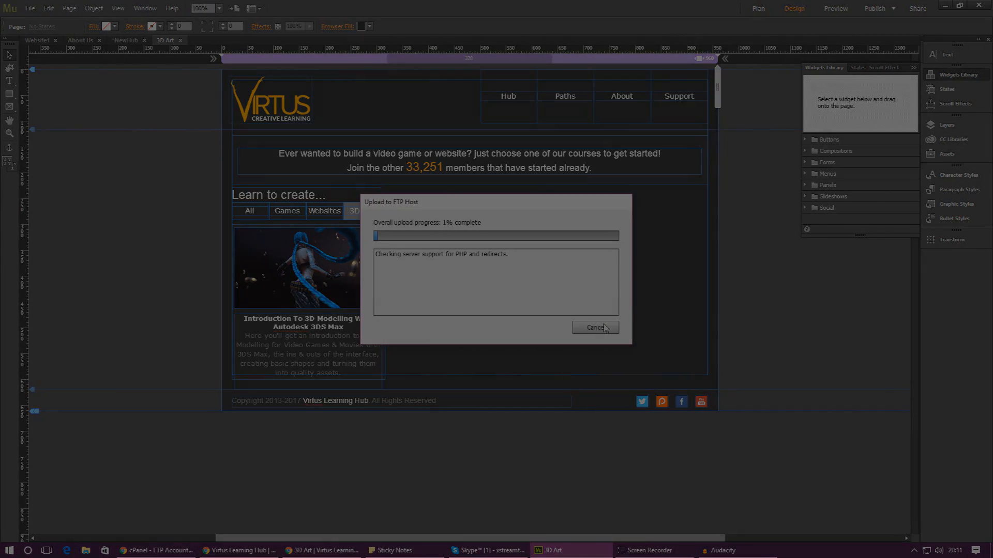